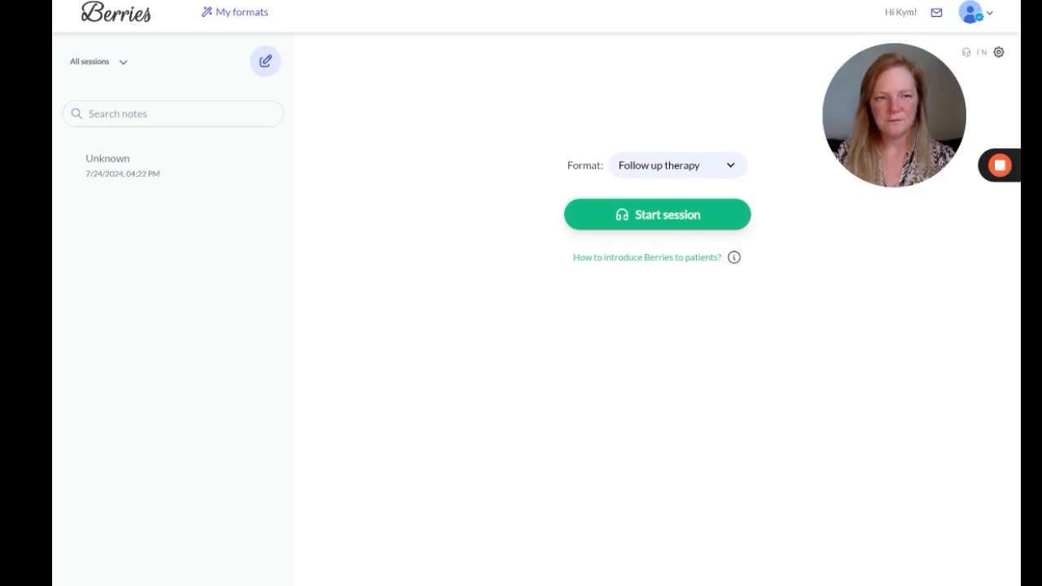
Step: Record a short follow-up therapy session and end it to generate a note
{"action": "left_click", "coordinate": [657, 214]}
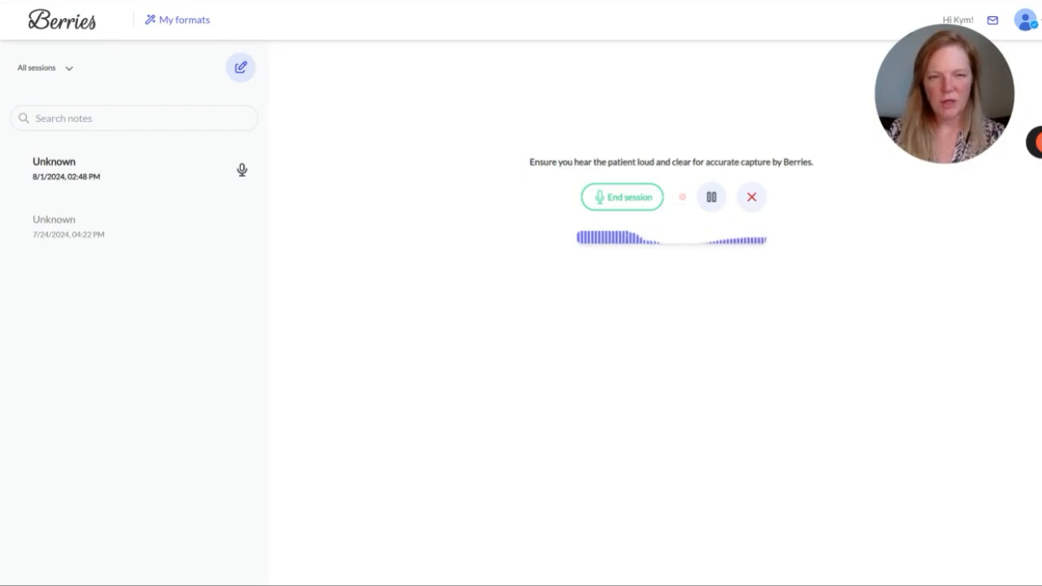
{"action": "left_click", "coordinate": [751, 196]}
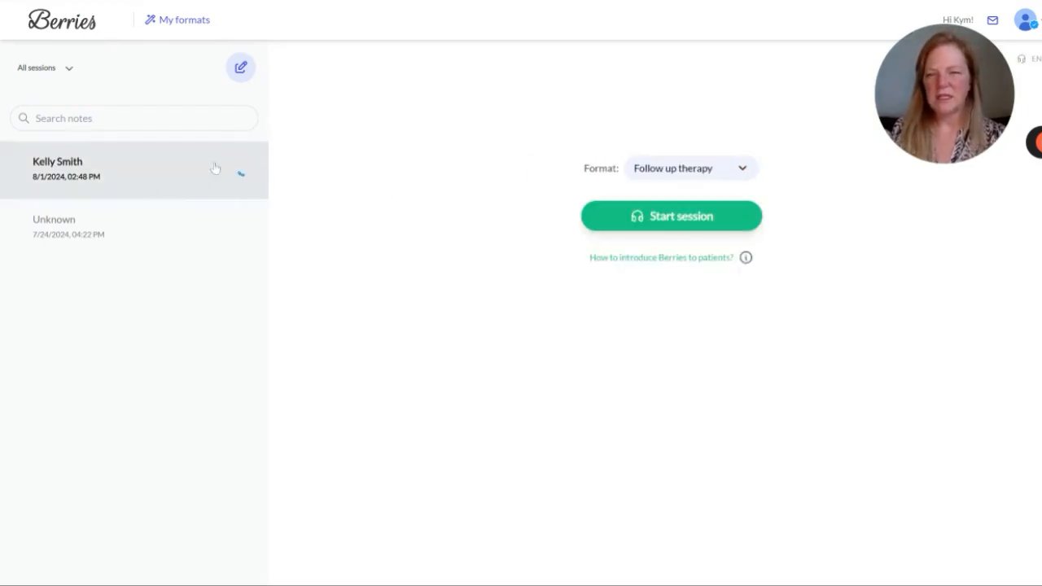
{"action": "mouse_move", "coordinate": [233, 192]}
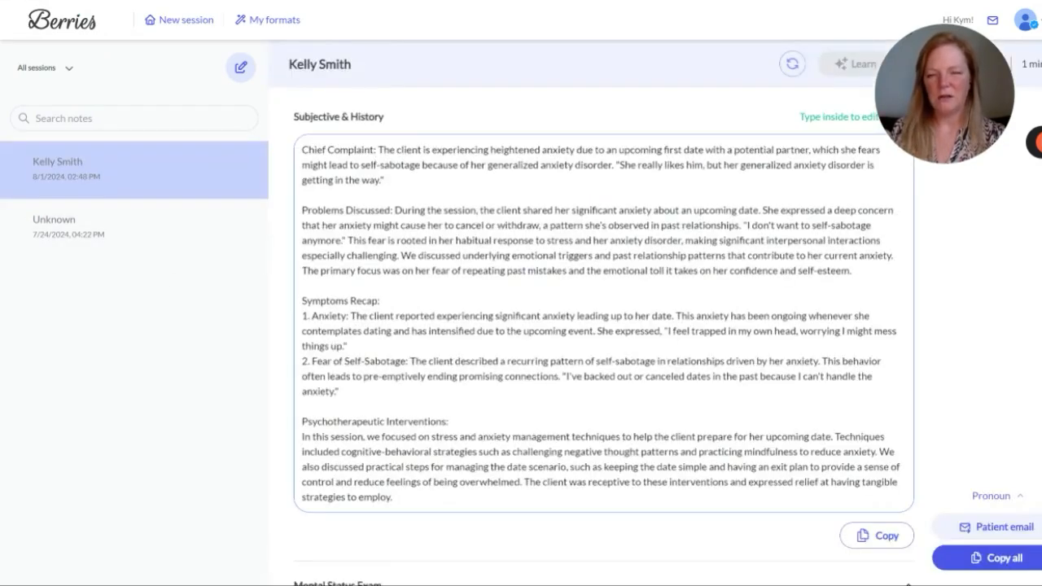
Step: Rename Chief Complaint to Presenting Problem and add a 'Time of session: 1:03' line
{"action": "scroll", "scroll_direction": "down", "scroll_amount": 3}
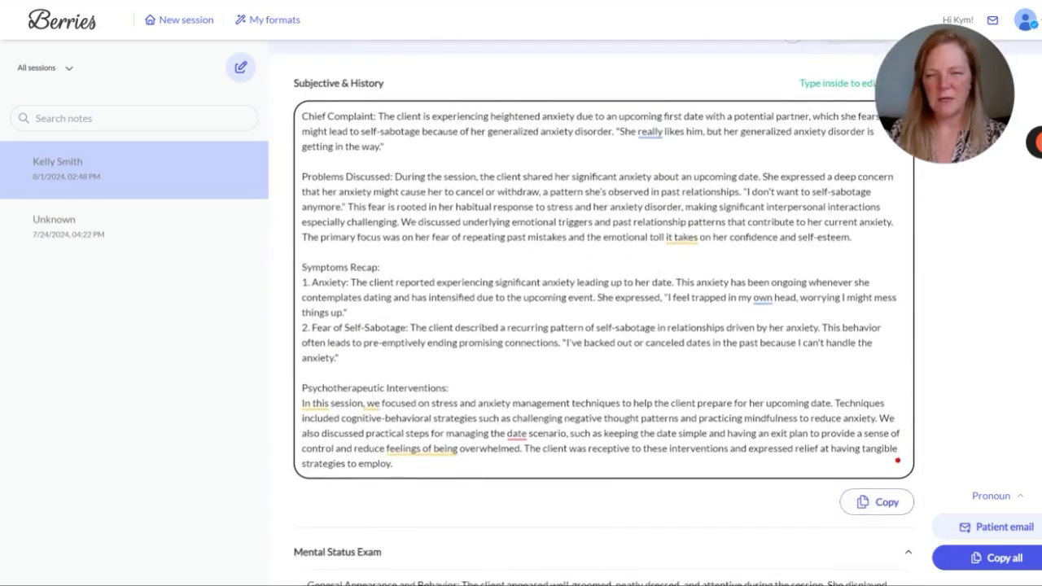
{"action": "scroll", "scroll_direction": "down", "scroll_amount": 3}
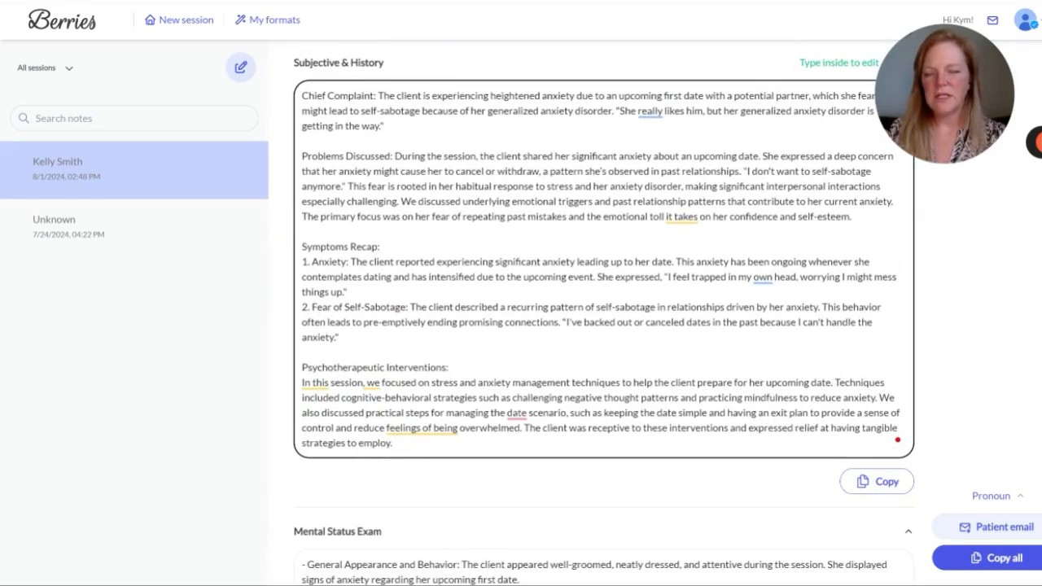
{"action": "double_click", "coordinate": [337, 95]}
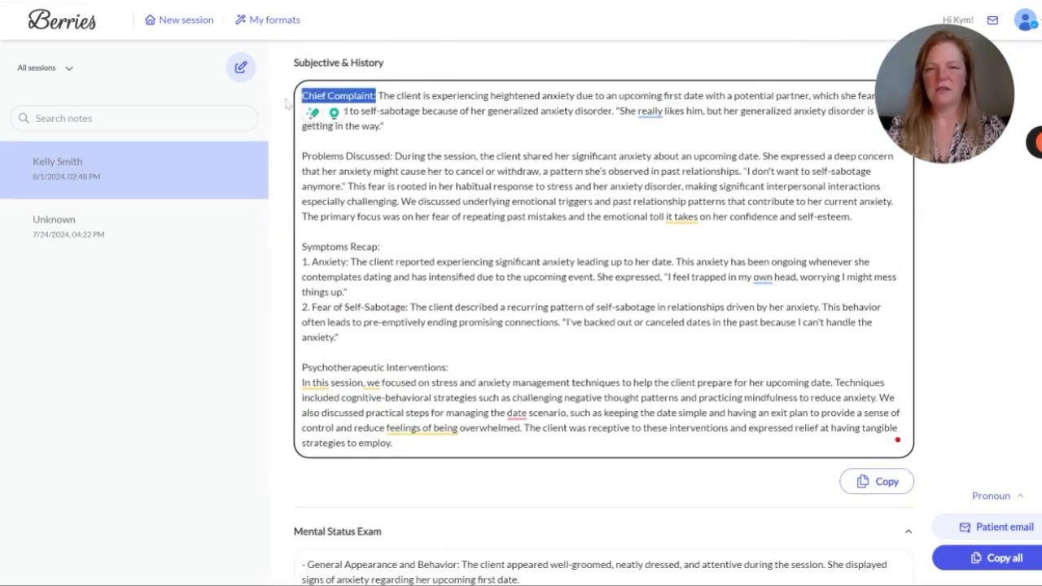
{"action": "type", "text": "Presenting"}
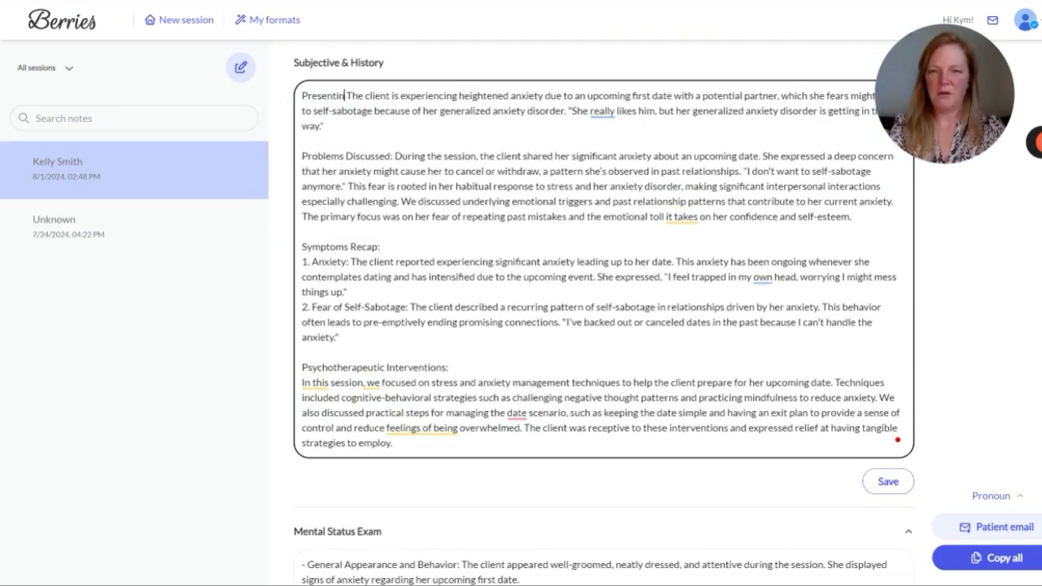
{"action": "double_click", "coordinate": [345, 156]}
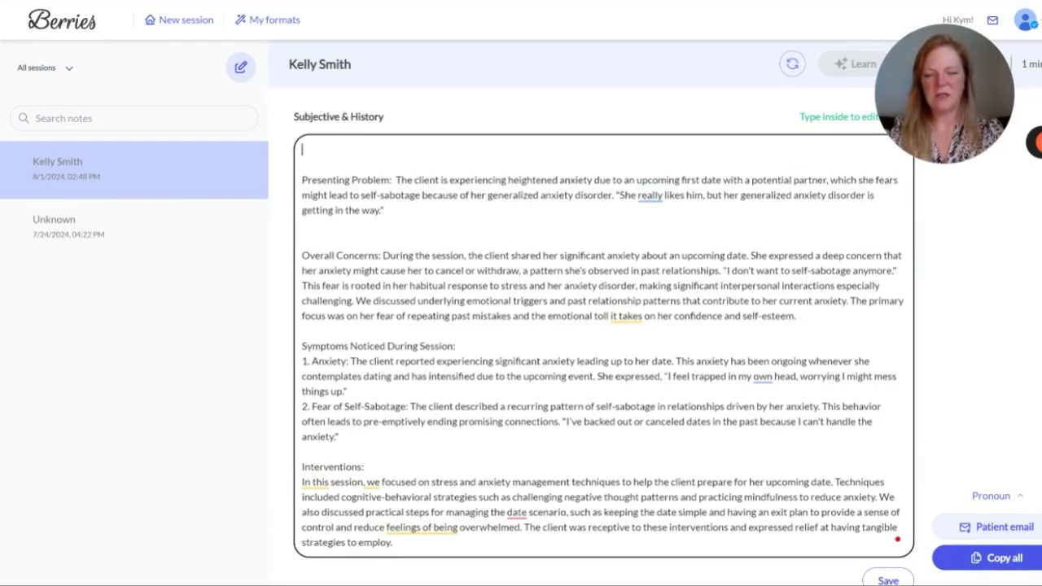
{"action": "type", "text": "Time of sessio"}
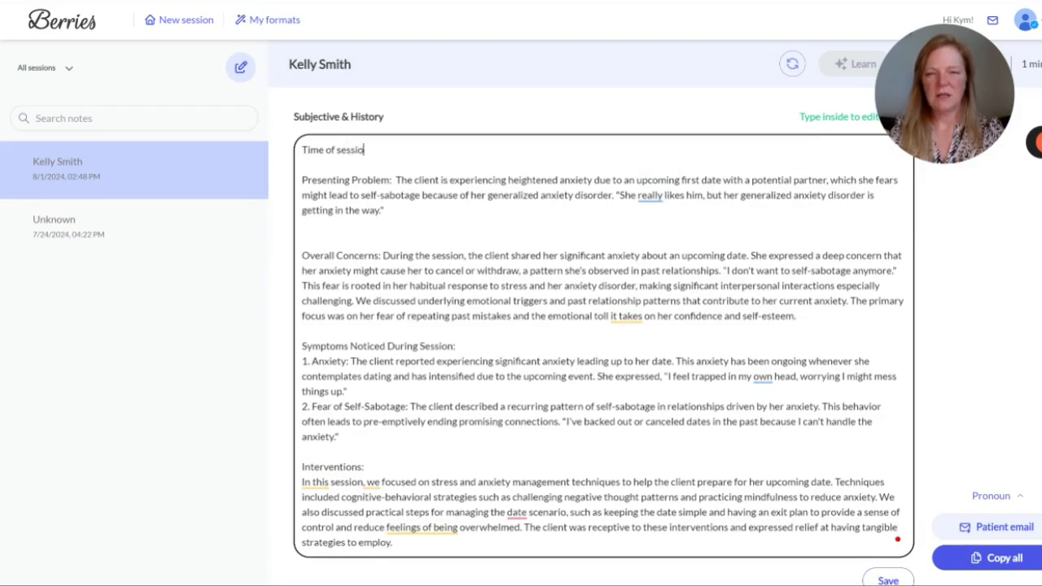
{"action": "type", "text": "1:03 pm - 2:"}
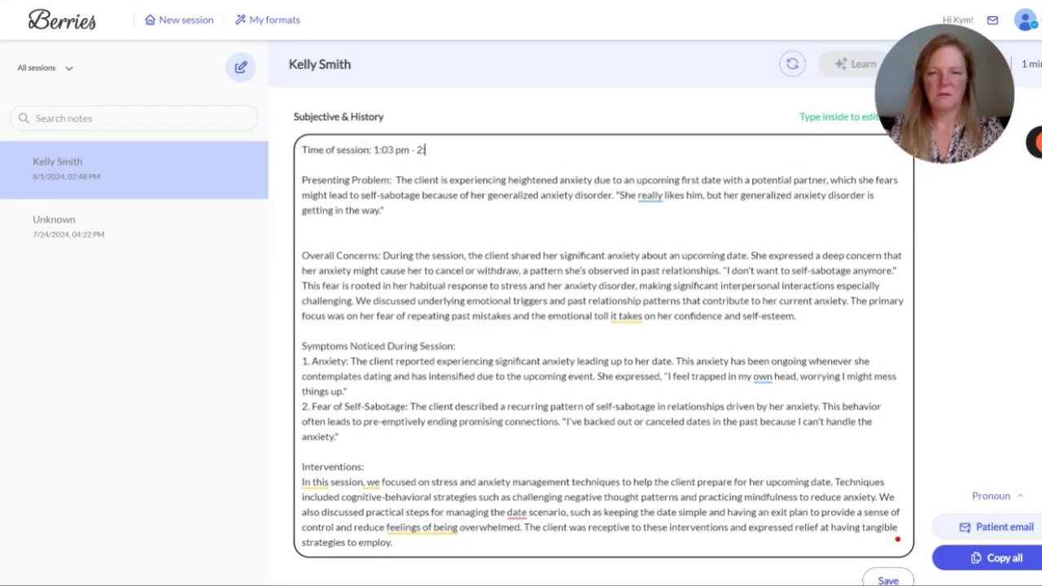
{"action": "scroll", "scroll_direction": "down", "scroll_amount": 3}
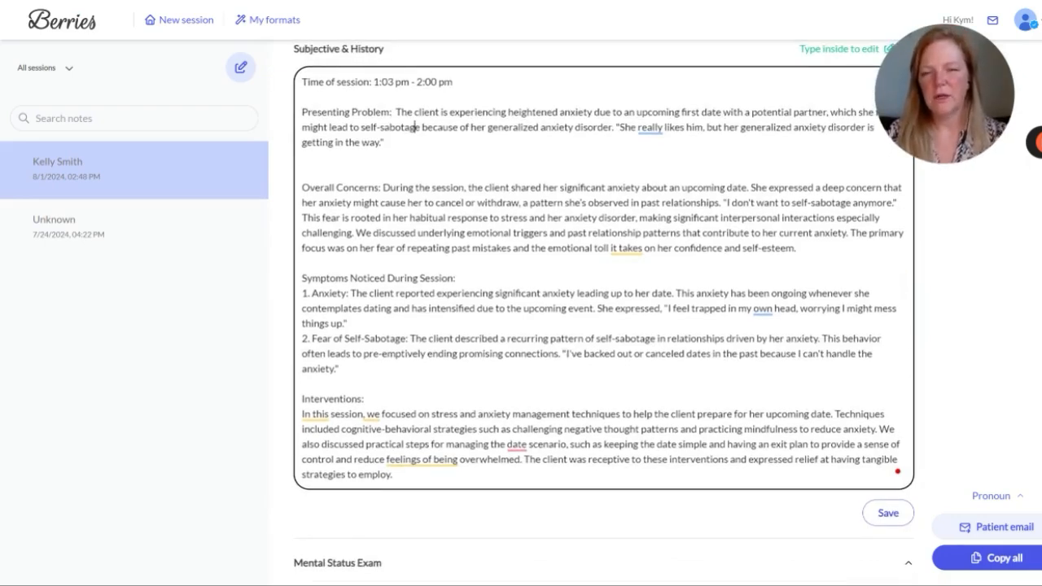
Step: Cut the opening sentences and leftover paragraph of Overall Concerns, leaving short dashed points
{"action": "left_click_drag", "start_coordinate": [383, 187], "coordinate": [847, 241]}
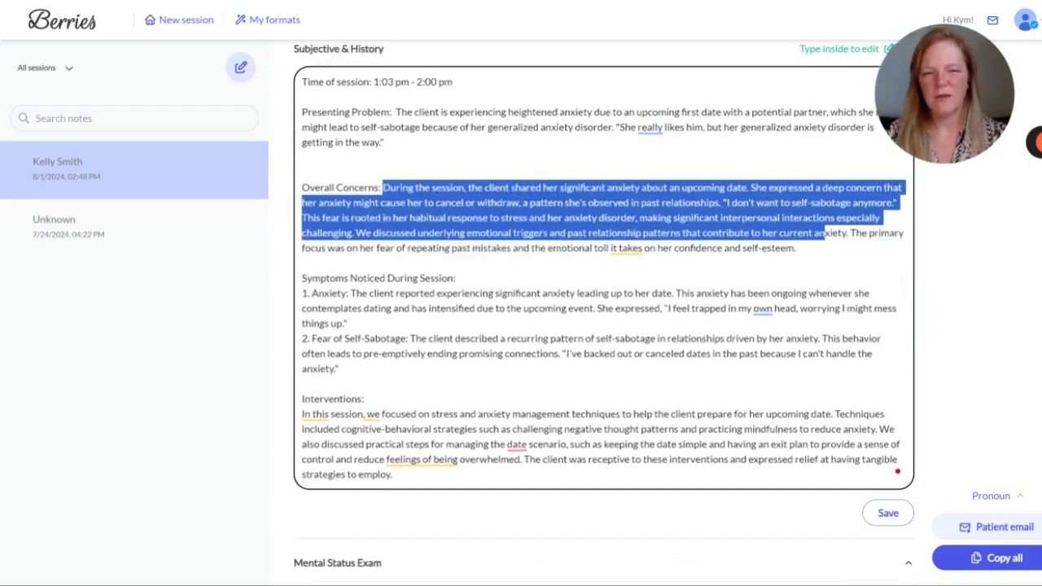
{"action": "left_click", "coordinate": [794, 248]}
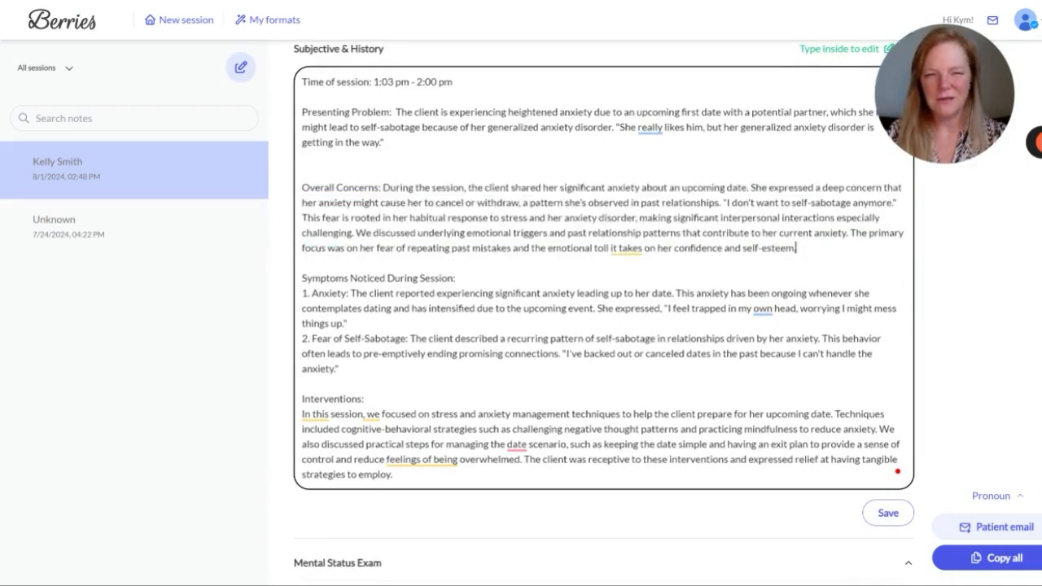
{"action": "left_click_drag", "start_coordinate": [384, 187], "coordinate": [795, 248]}
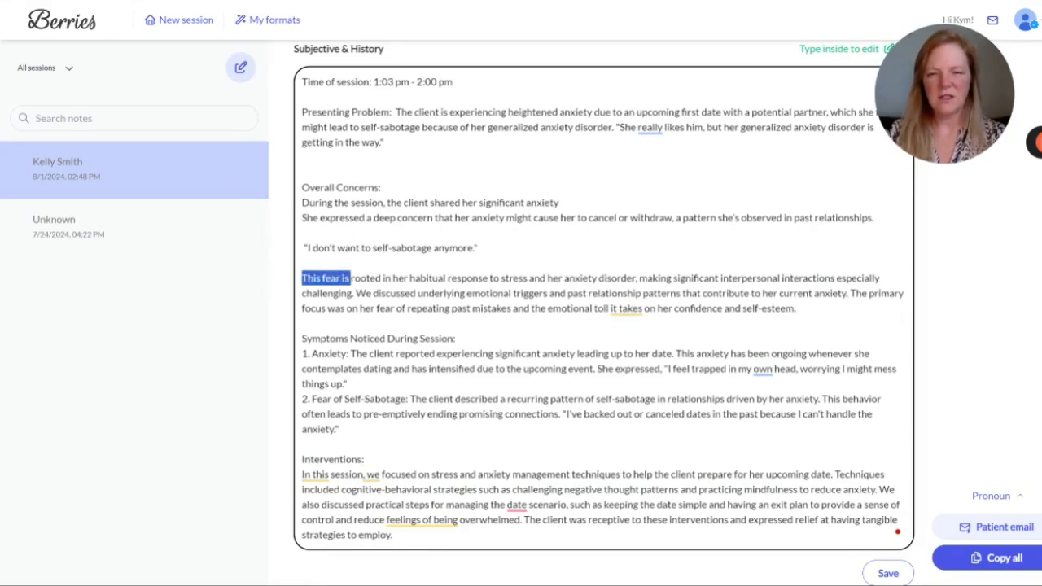
{"action": "left_click_drag", "start_coordinate": [350, 278], "coordinate": [810, 293]}
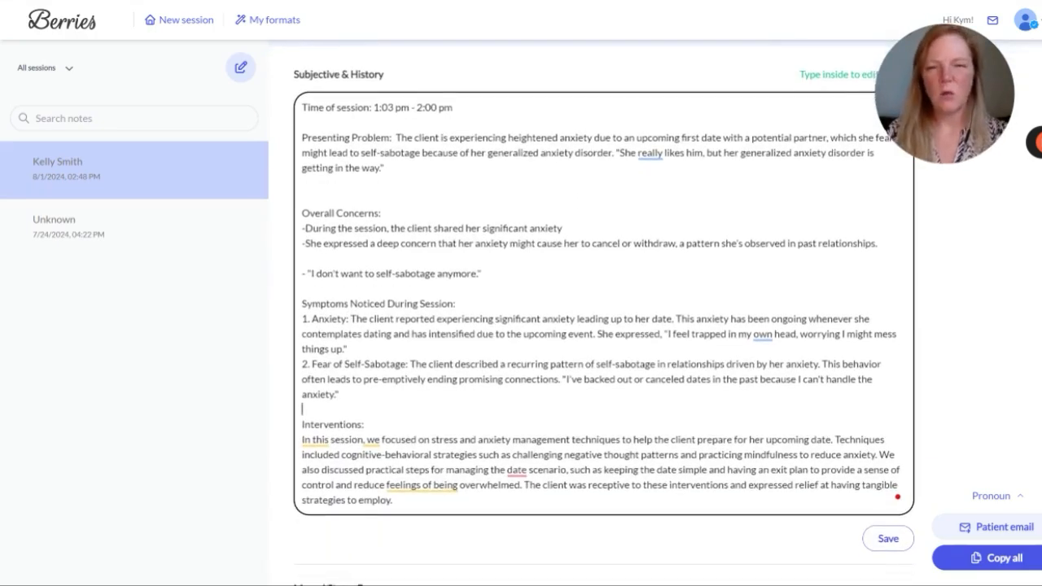
{"action": "scroll", "scroll_direction": "down", "scroll_amount": 3}
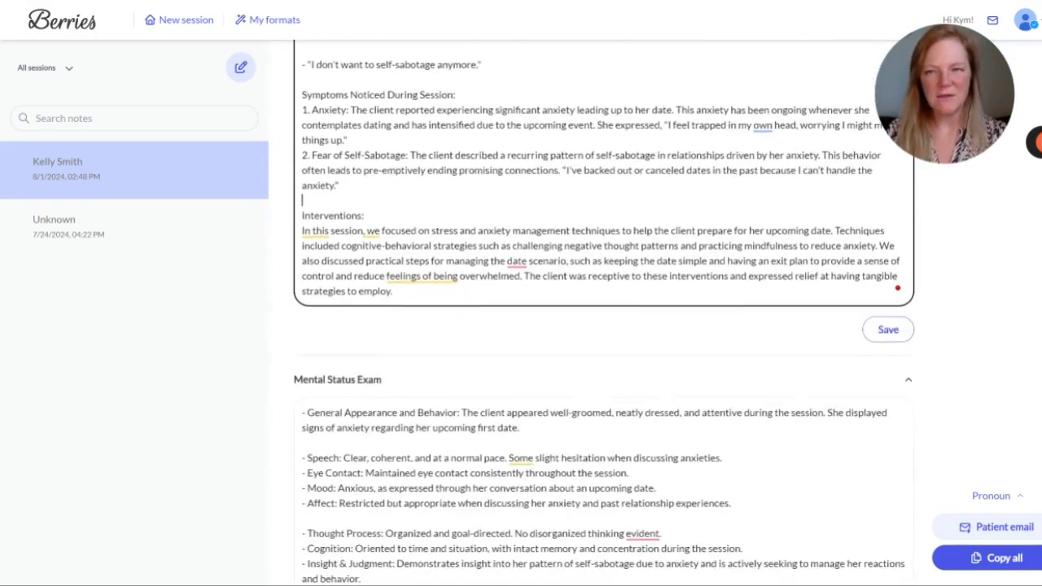
{"action": "scroll", "scroll_direction": "down", "scroll_amount": 3}
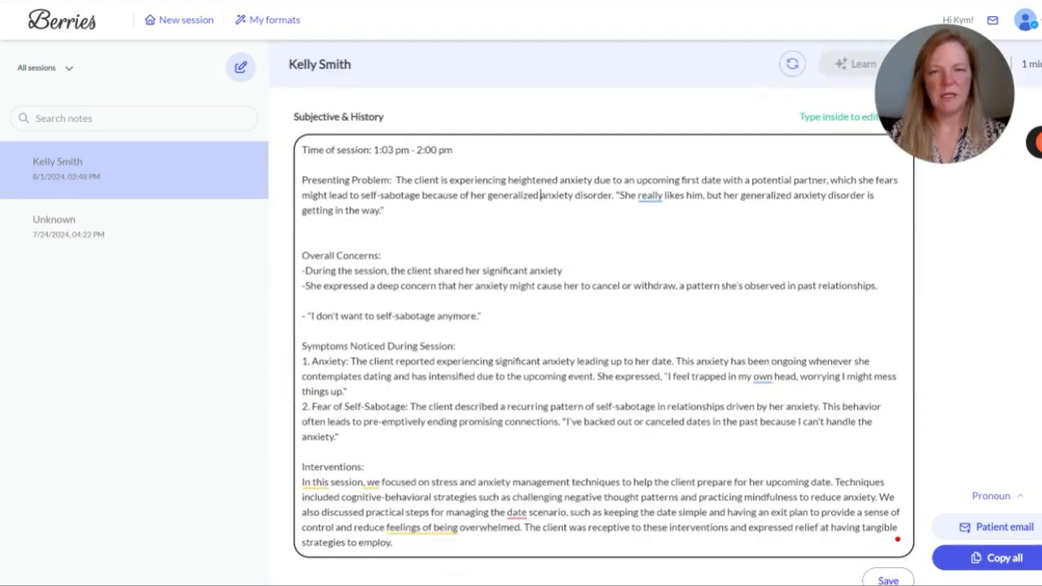
{"action": "scroll", "scroll_direction": "down", "scroll_amount": 3}
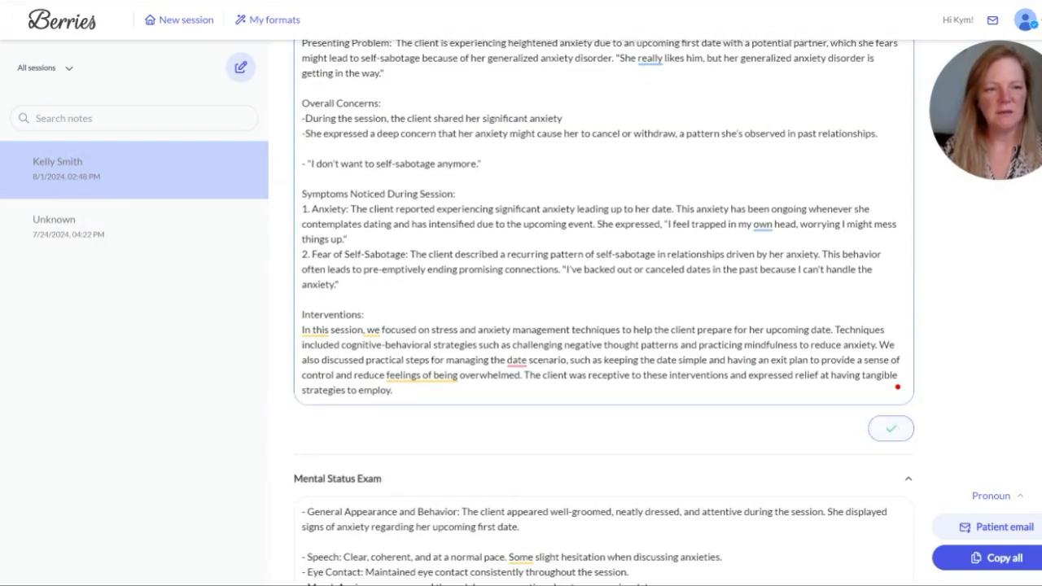
{"action": "scroll", "scroll_direction": "down", "scroll_amount": 3}
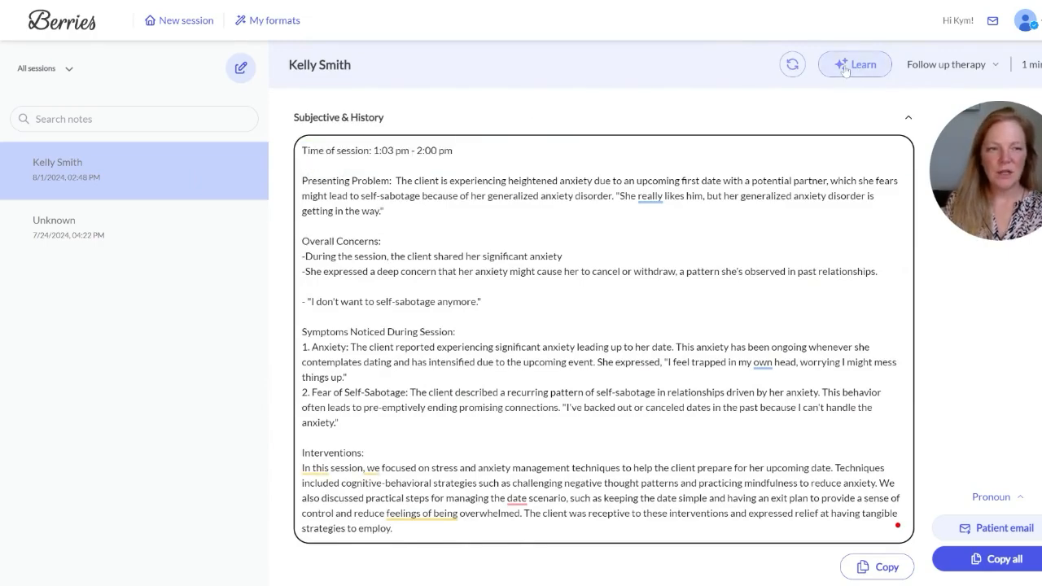
Step: Save the note's style and formatting as a personalized format named My Favorite Note
{"action": "left_click", "coordinate": [854, 64]}
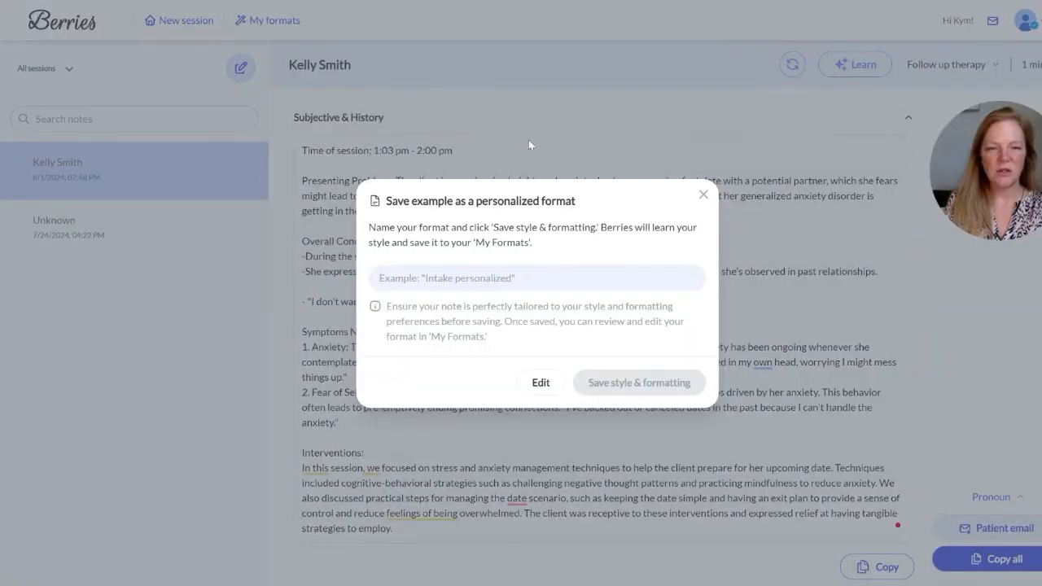
{"action": "left_click", "coordinate": [537, 278]}
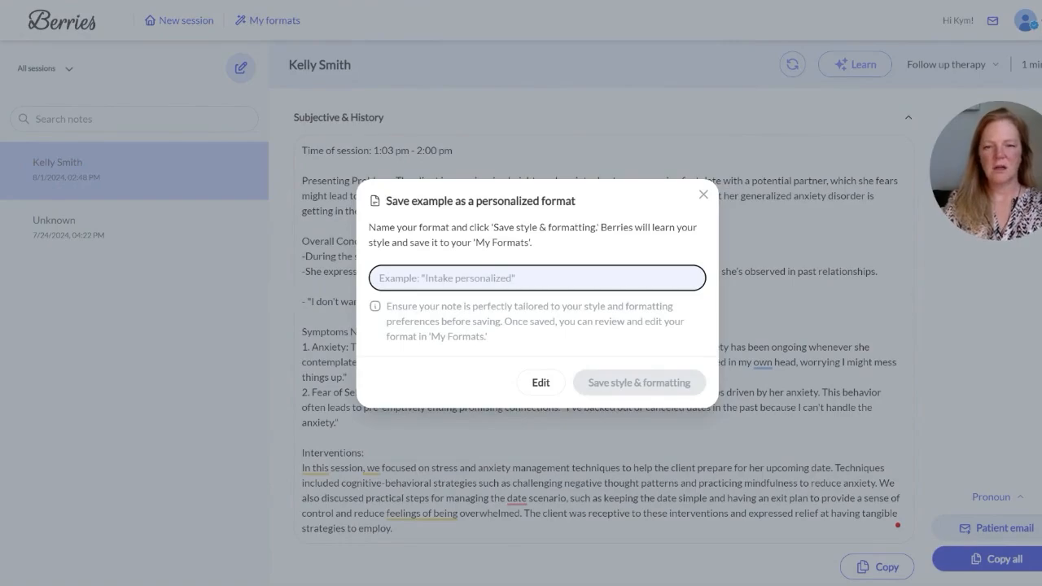
{"action": "type", "text": "My Favo"}
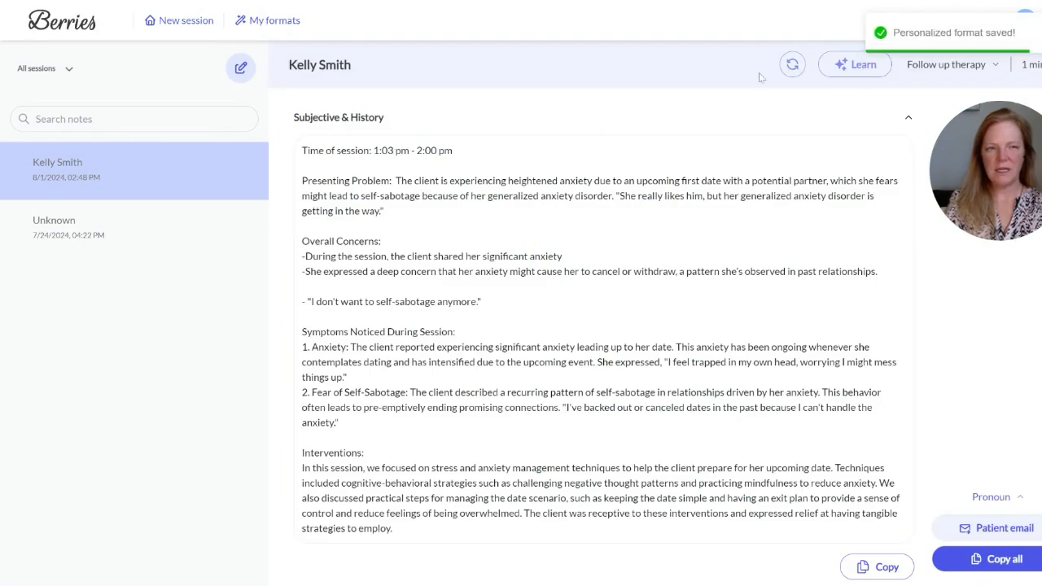
{"action": "mouse_move", "coordinate": [907, 34]}
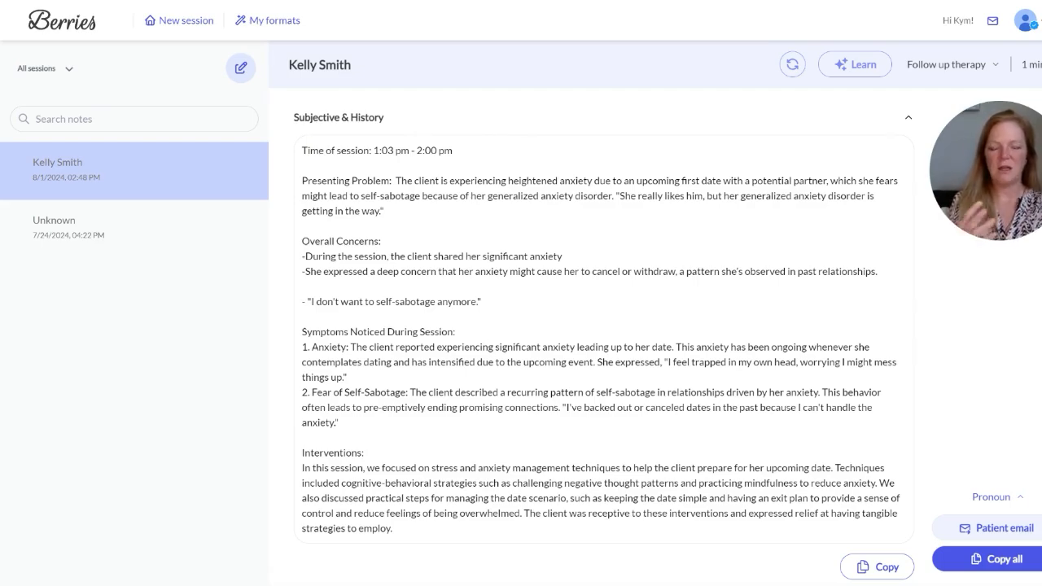
Step: Start recording a new session using the My Favorite Note format
{"action": "left_click", "coordinate": [907, 117]}
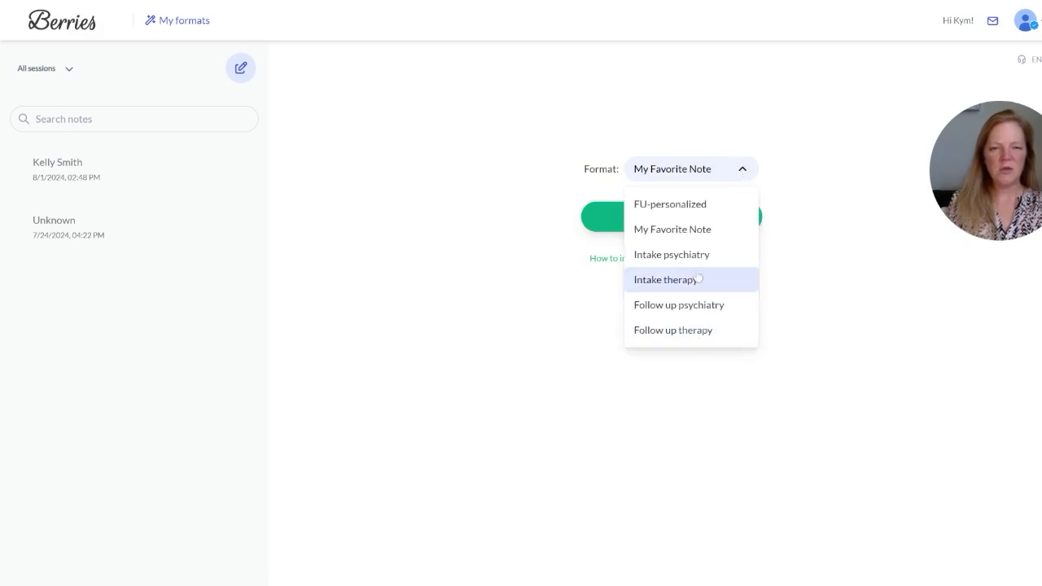
{"action": "mouse_move", "coordinate": [691, 173]}
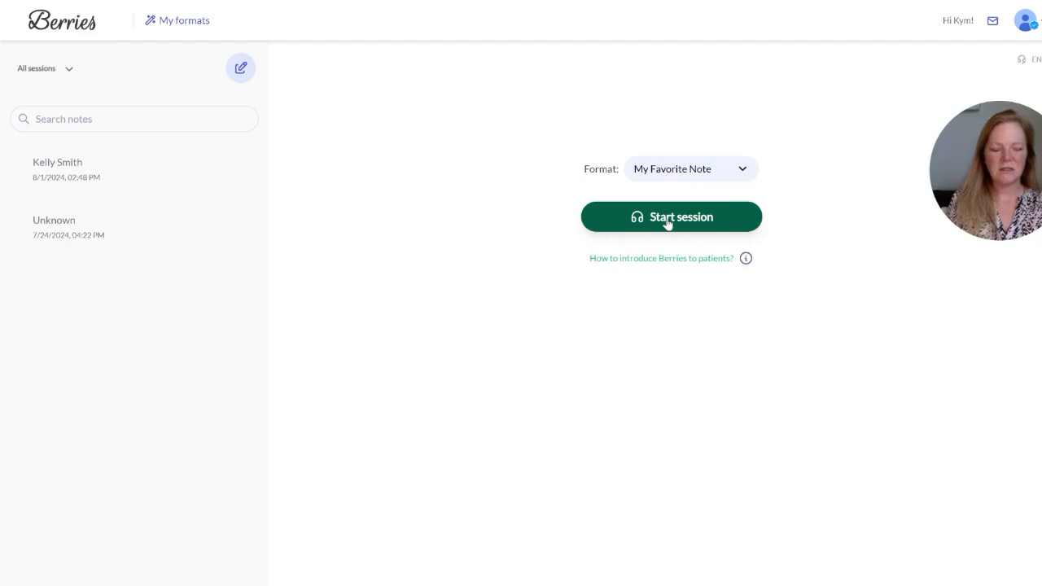
{"action": "left_click", "coordinate": [671, 217]}
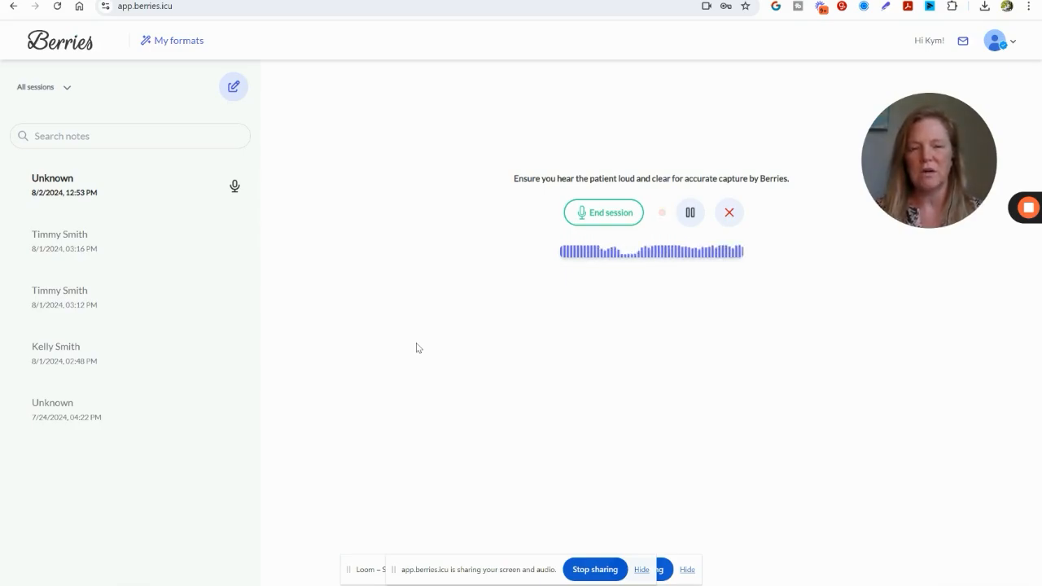
{"action": "left_click", "coordinate": [603, 213]}
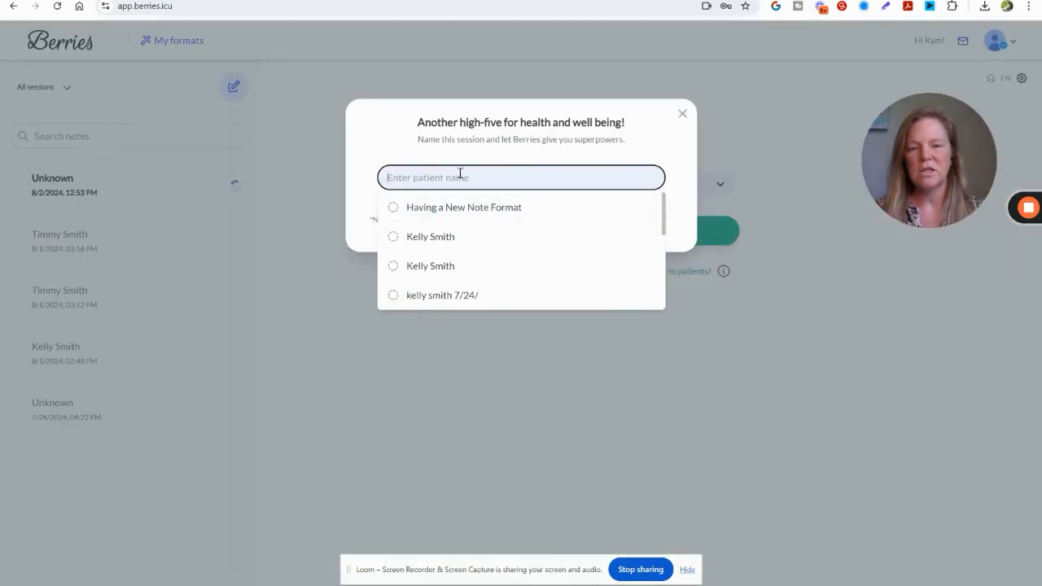
{"action": "type", "text": "Rebecca Jo"}
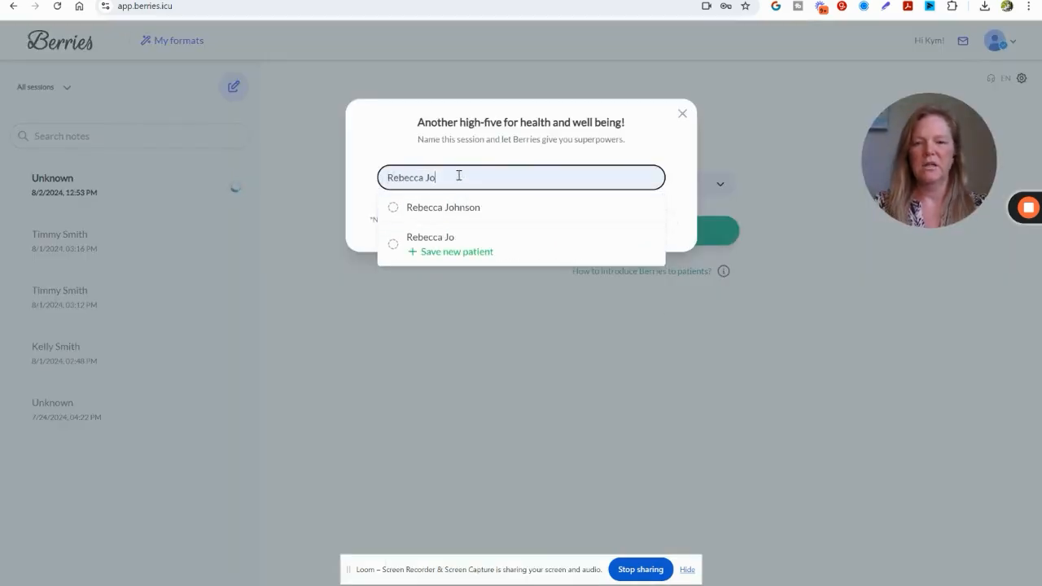
{"action": "left_click", "coordinate": [443, 207]}
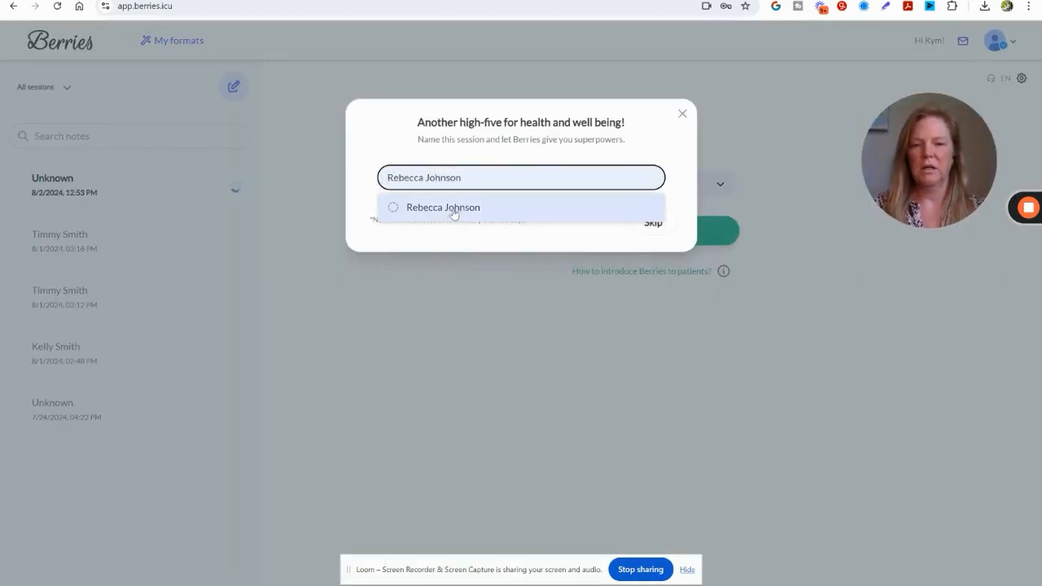
{"action": "left_click", "coordinate": [443, 206]}
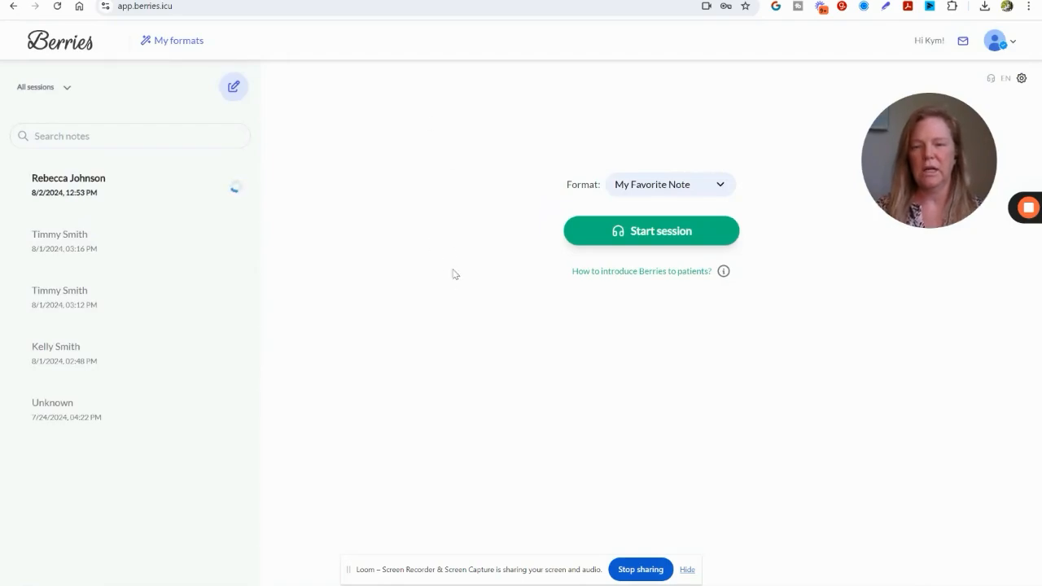
{"action": "mouse_move", "coordinate": [443, 251]}
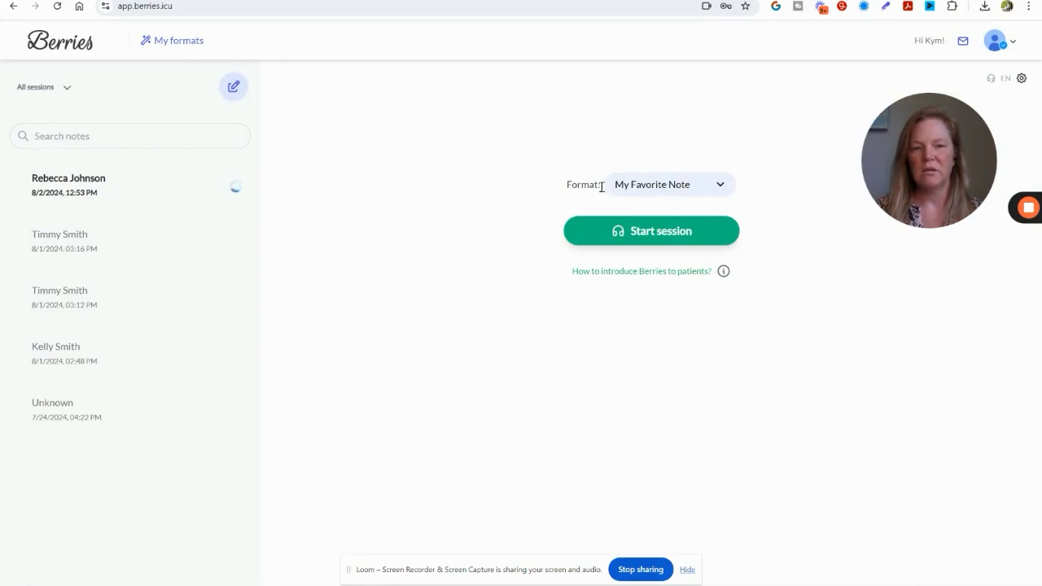
{"action": "mouse_move", "coordinate": [443, 309]}
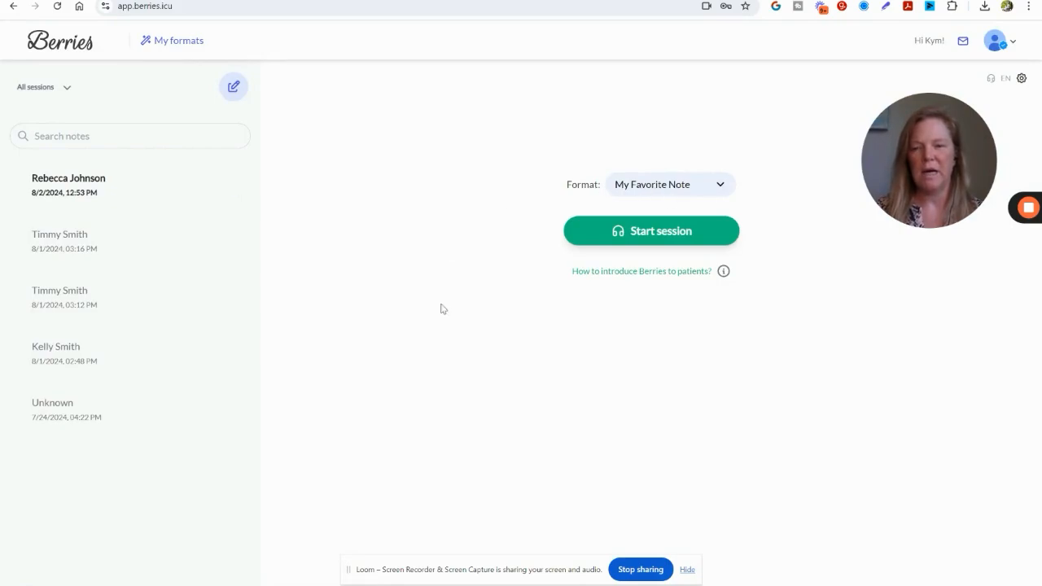
{"action": "left_click", "coordinate": [69, 185]}
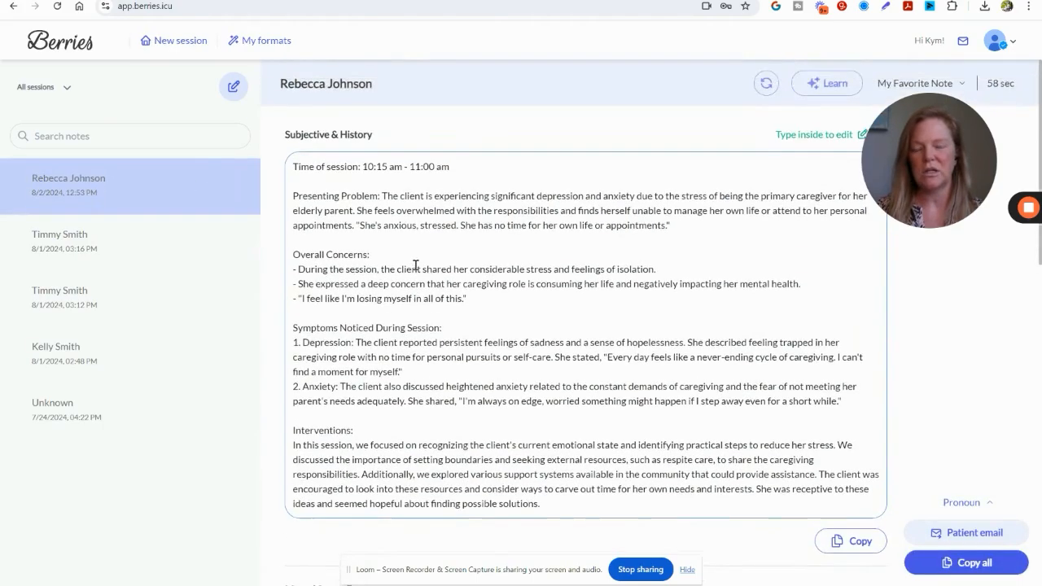
{"action": "scroll", "scroll_direction": "down", "scroll_amount": 3}
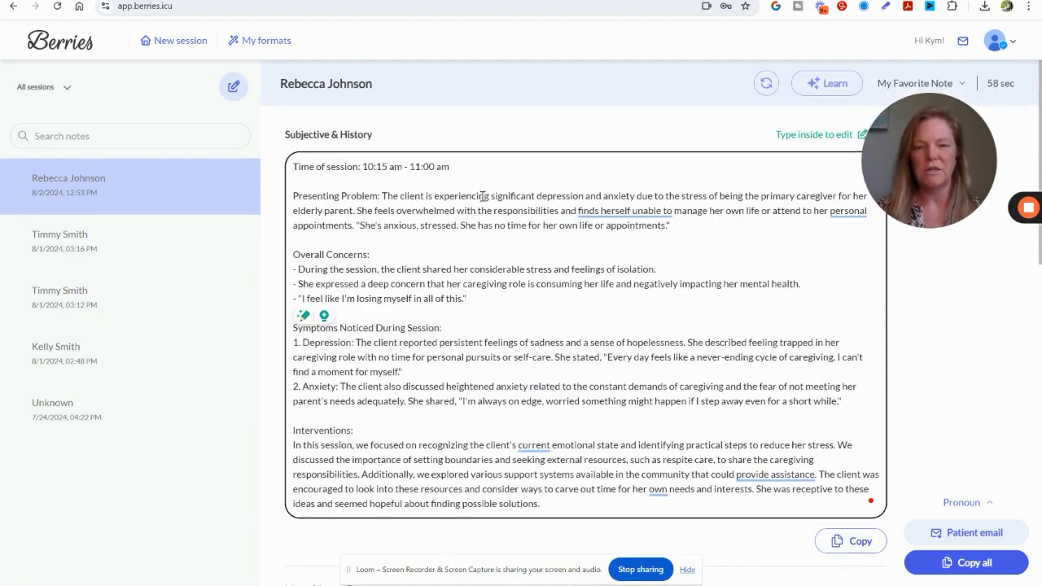
{"action": "left_click", "coordinate": [68, 167]}
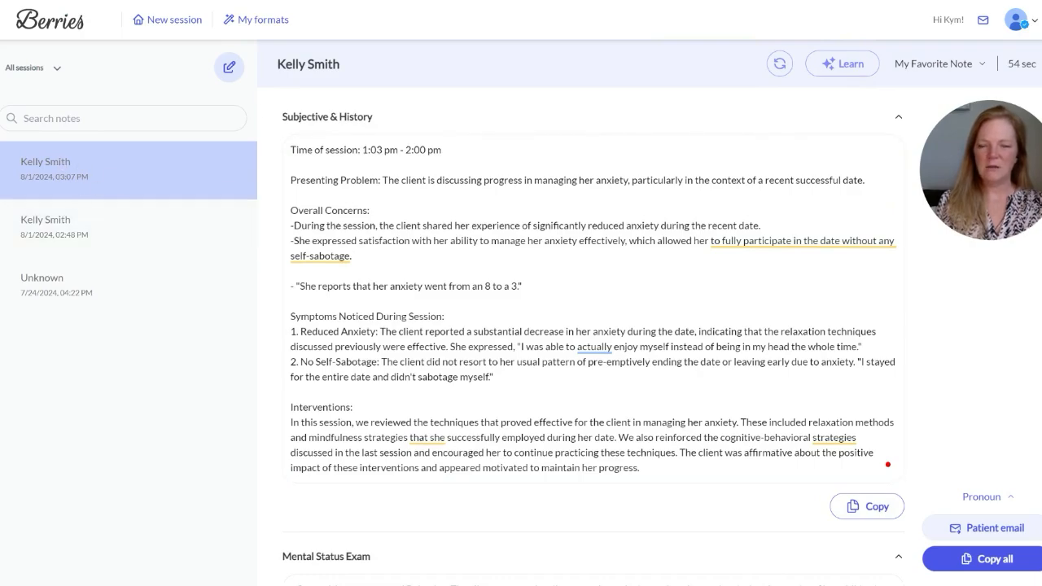
{"action": "left_click", "coordinate": [167, 20]}
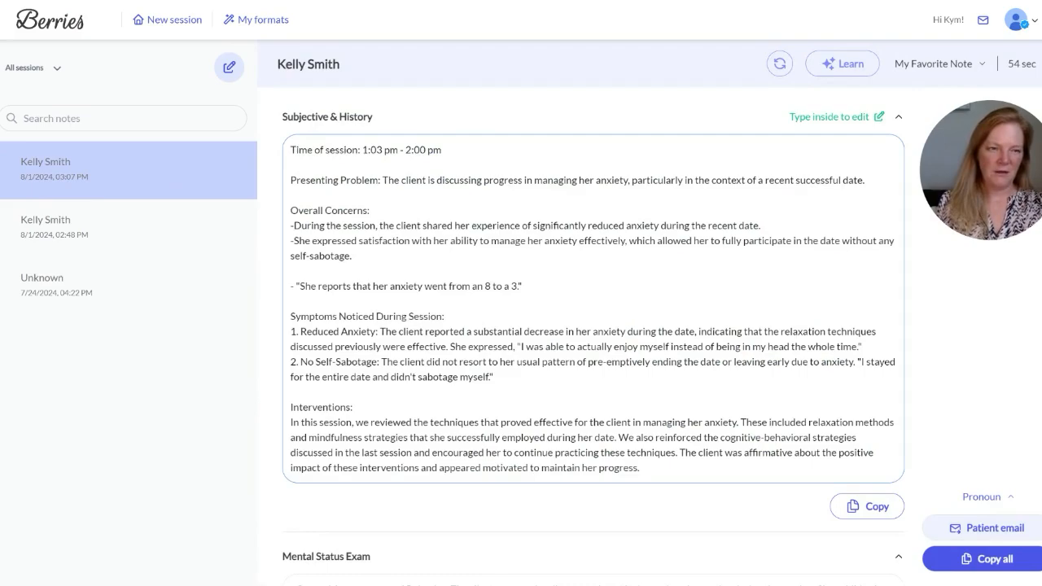
{"action": "left_click", "coordinate": [939, 63]}
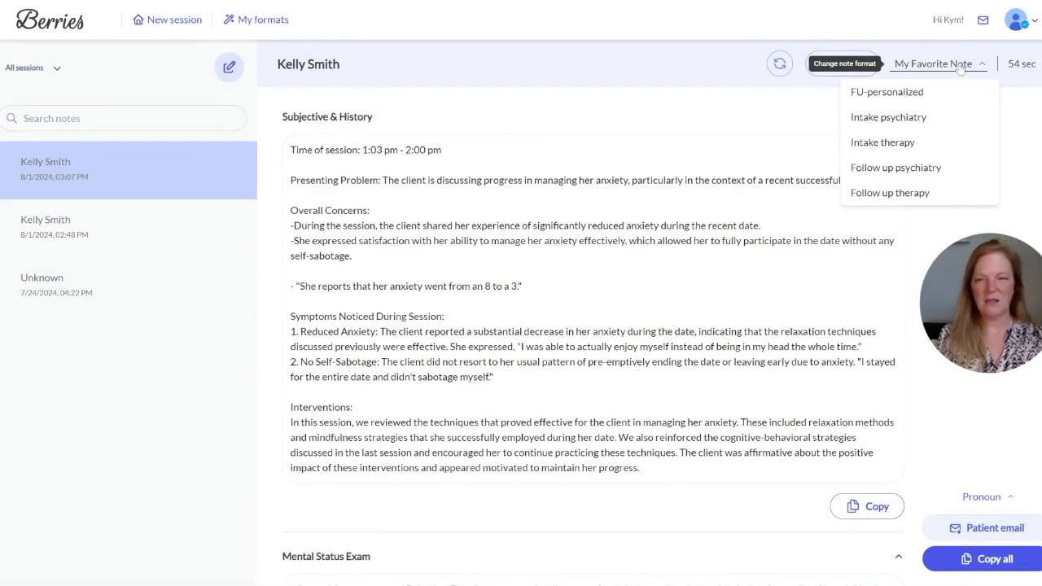
{"action": "mouse_move", "coordinate": [935, 71]}
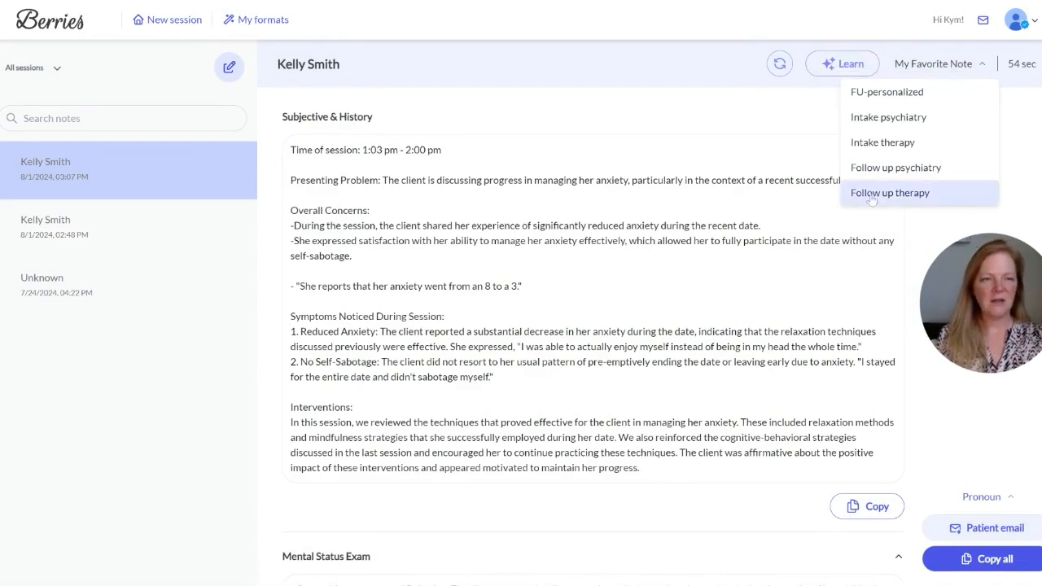
{"action": "left_click", "coordinate": [889, 193]}
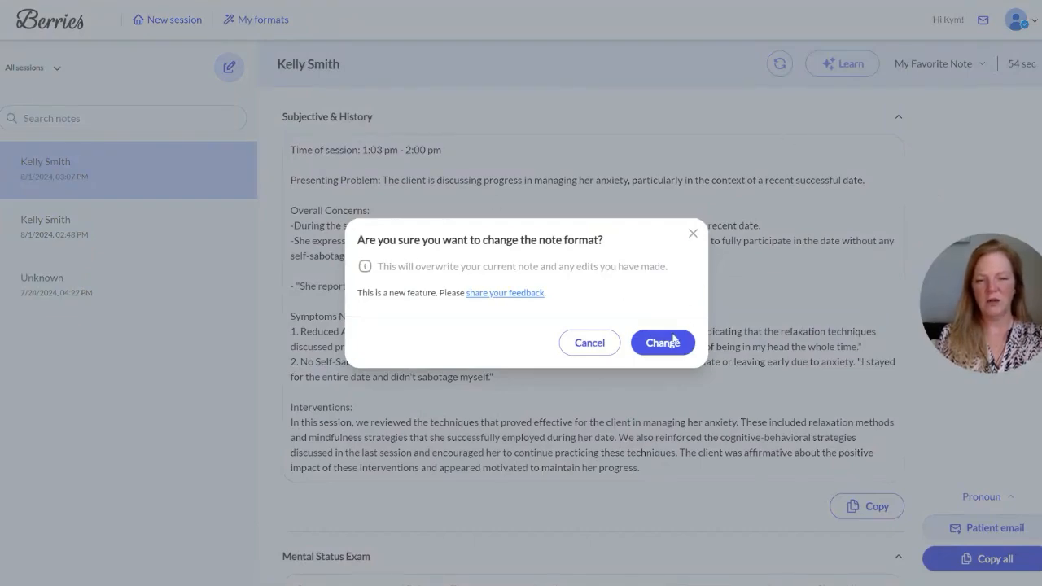
{"action": "left_click", "coordinate": [662, 342]}
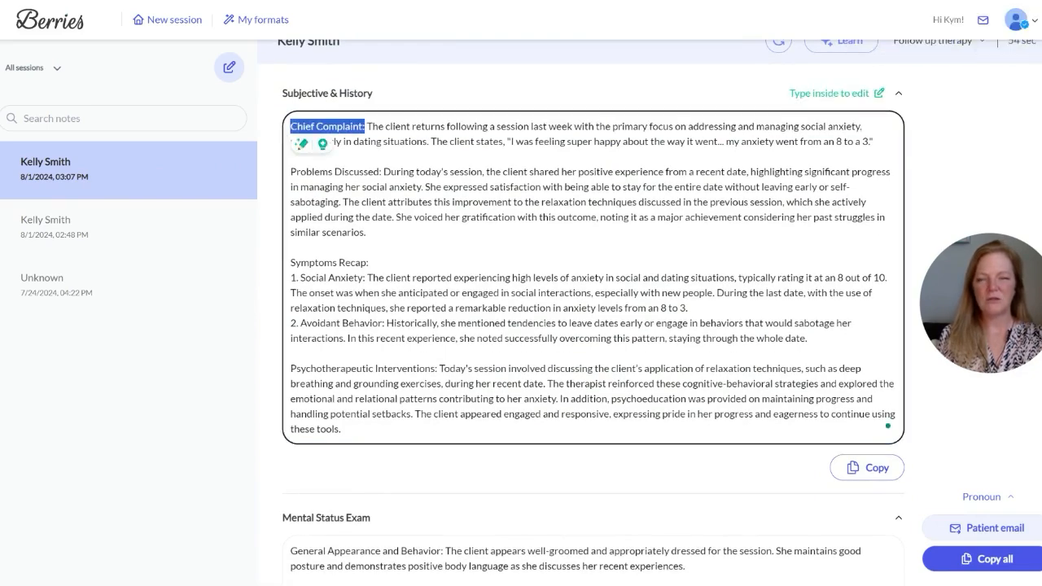
{"action": "left_click", "coordinate": [933, 64]}
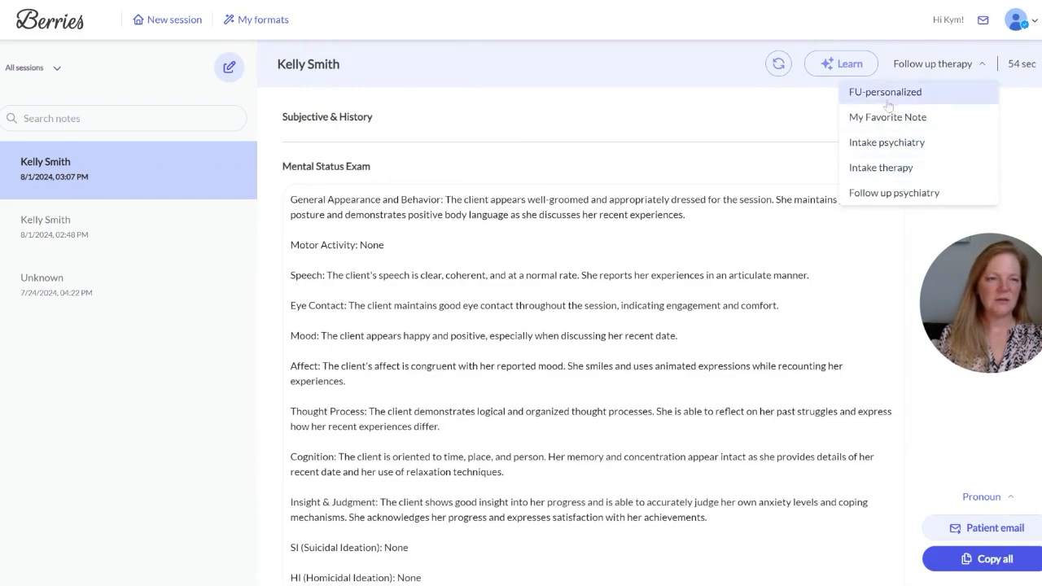
{"action": "left_click", "coordinate": [691, 123]}
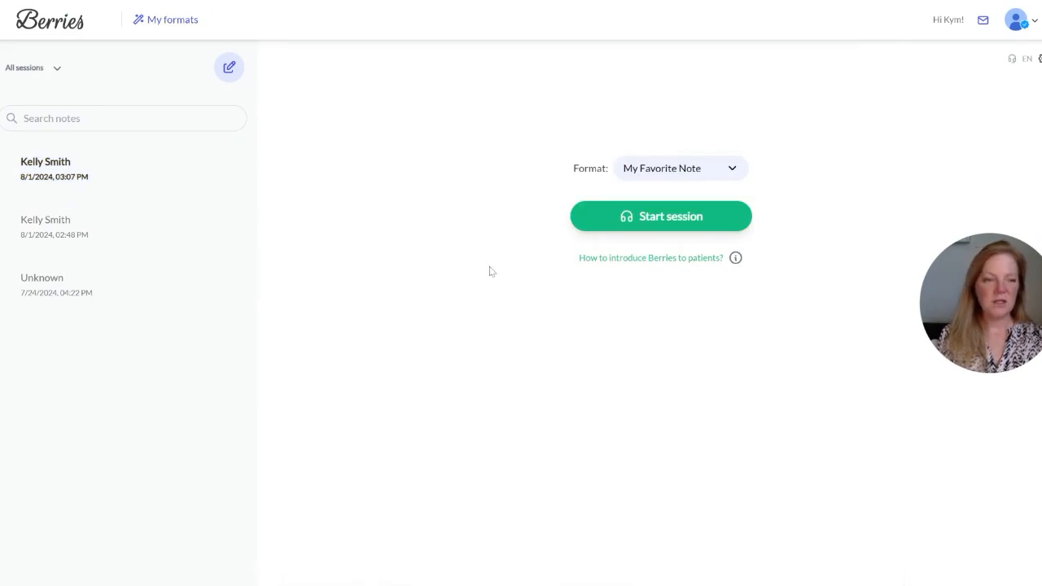
{"action": "mouse_move", "coordinate": [477, 259]}
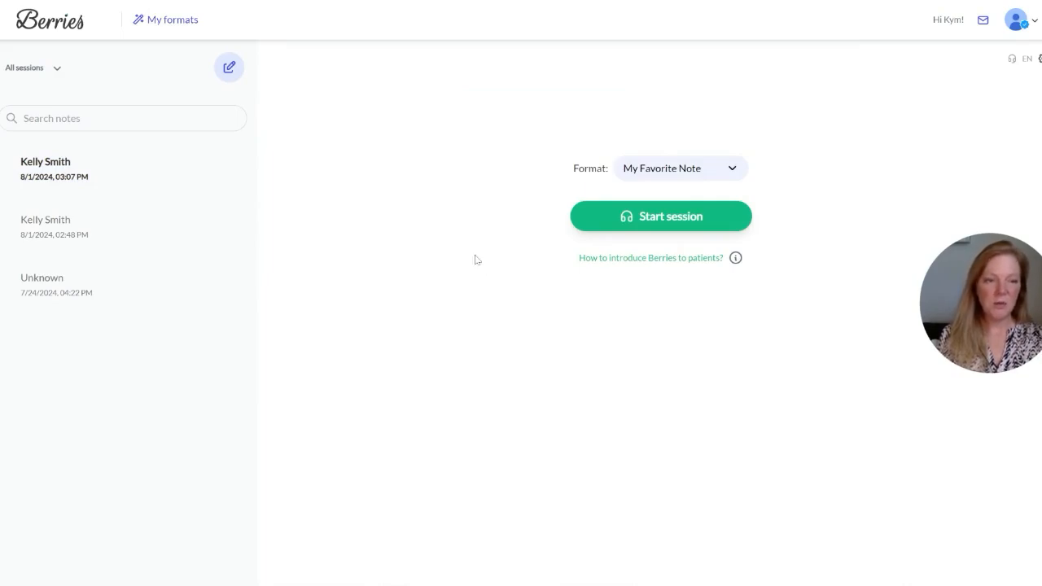
{"action": "mouse_move", "coordinate": [465, 255]}
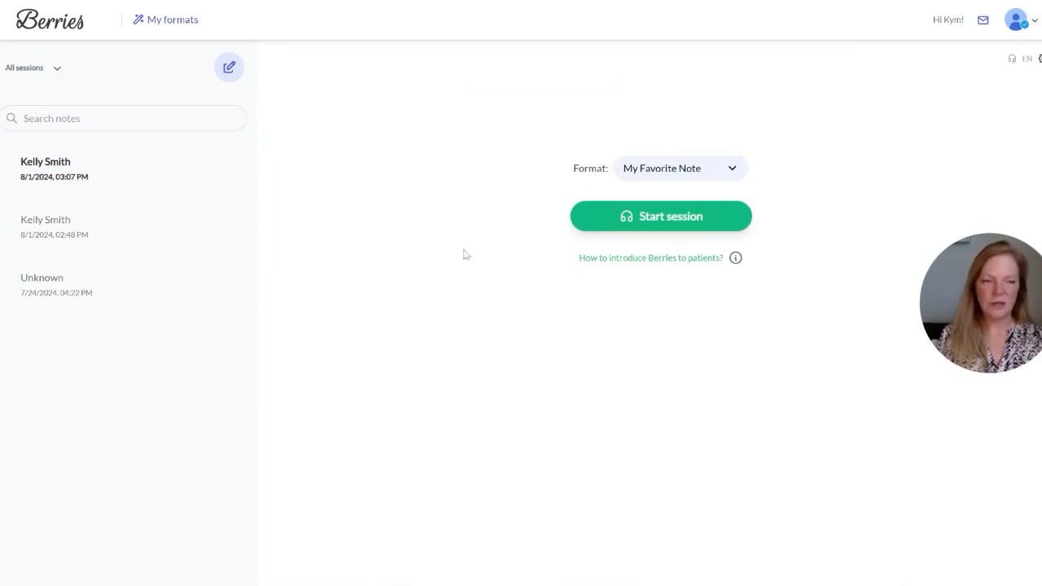
{"action": "mouse_move", "coordinate": [661, 216]}
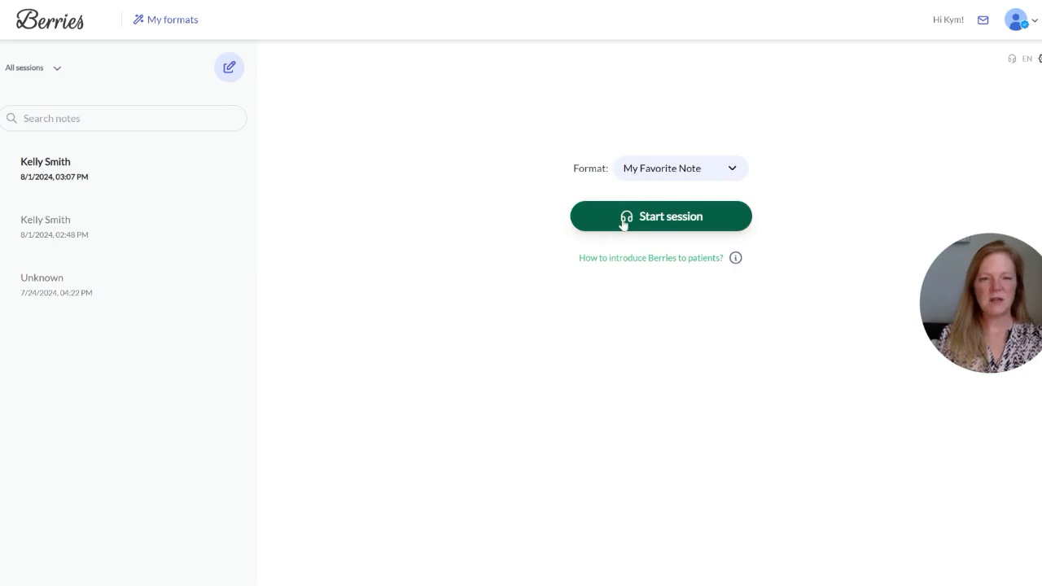
Step: Record a new session, name it Timmy Smith, and open its generated note
{"action": "left_click", "coordinate": [660, 216]}
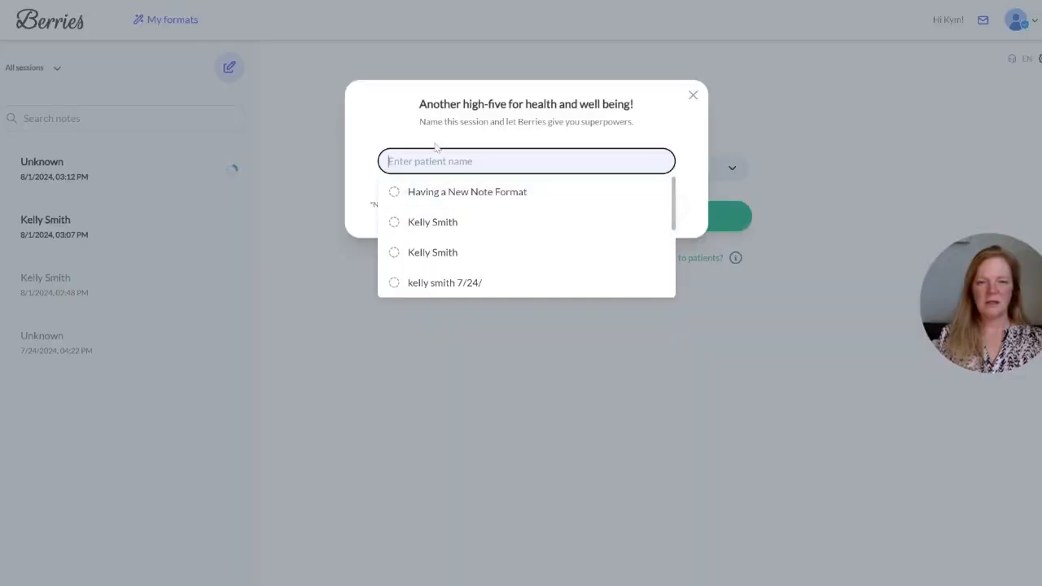
{"action": "type", "text": "Timmy Smith"}
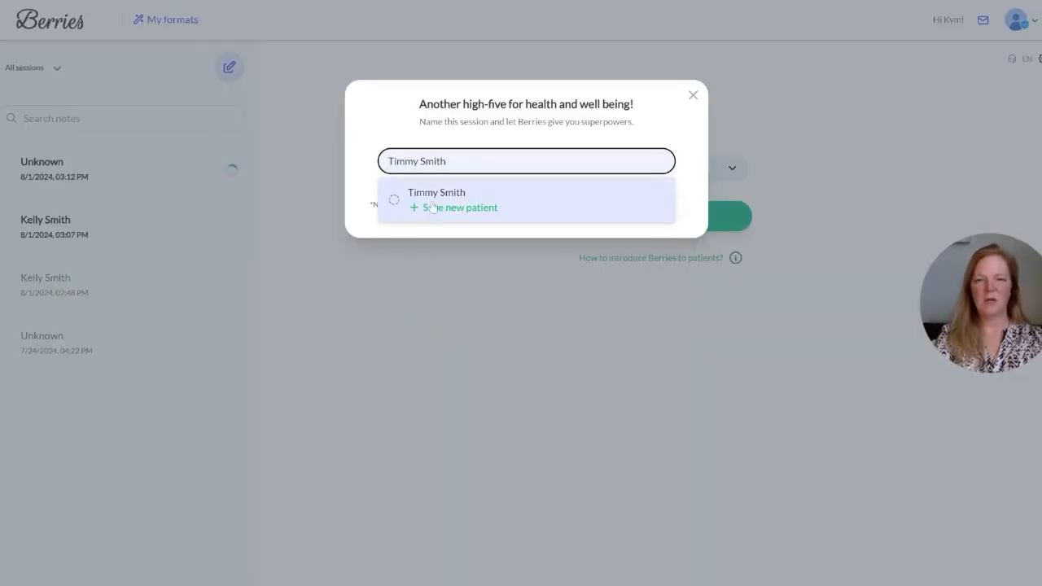
{"action": "left_click", "coordinate": [459, 207]}
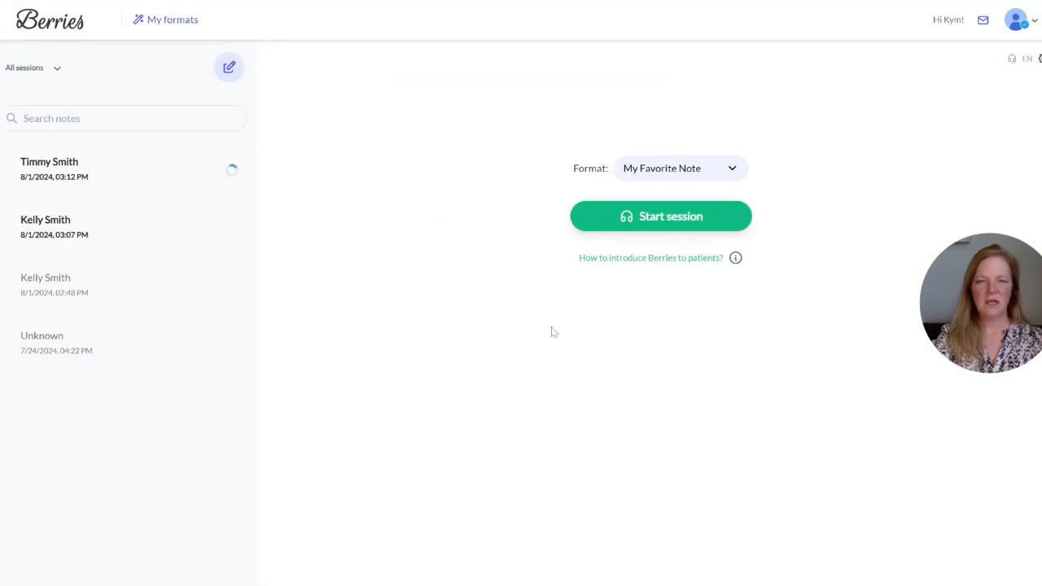
{"action": "mouse_move", "coordinate": [60, 183]}
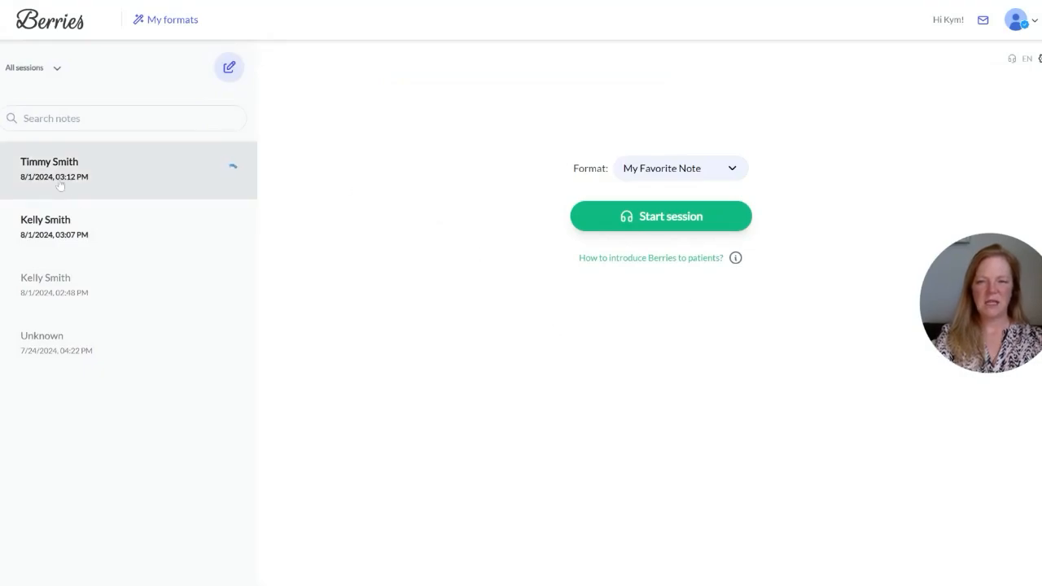
{"action": "mouse_move", "coordinate": [233, 166]}
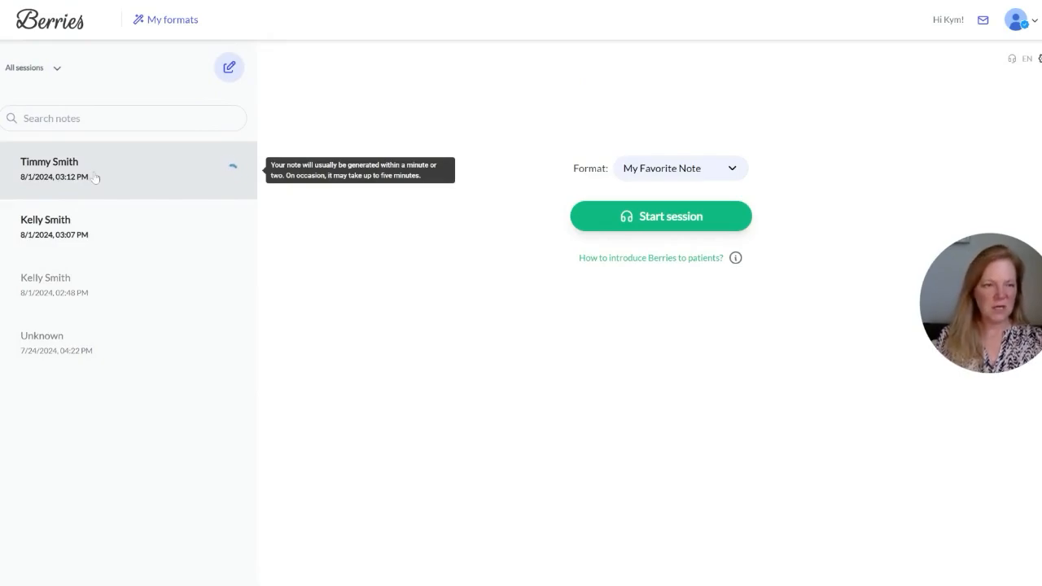
{"action": "left_click", "coordinate": [65, 168]}
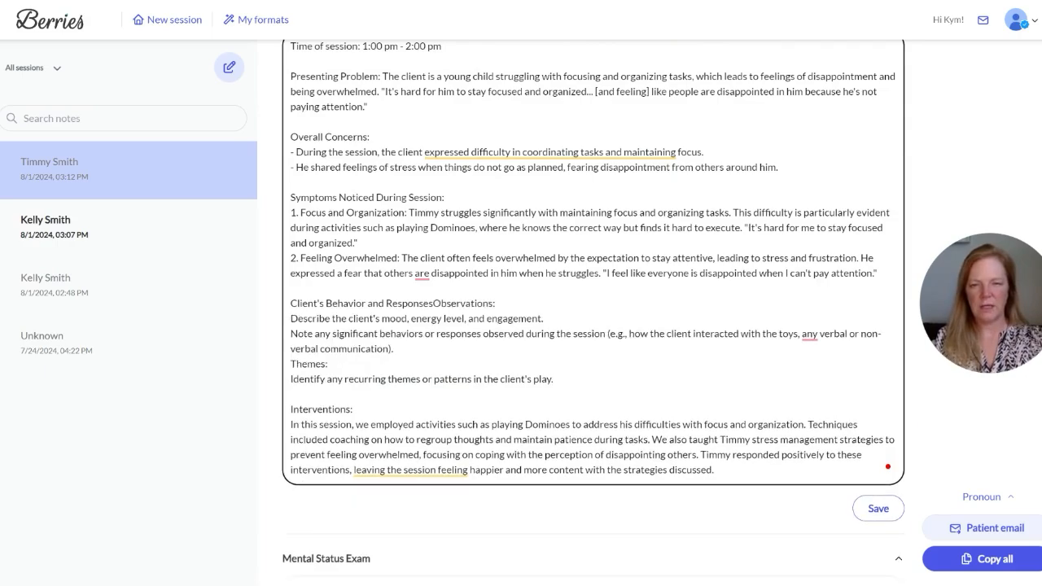
Step: Note the client played curiously and kindly, and add a Themes entry on frustration when losing
{"action": "type", "text": "Client interacted with the toys in a curious and friendly way."}
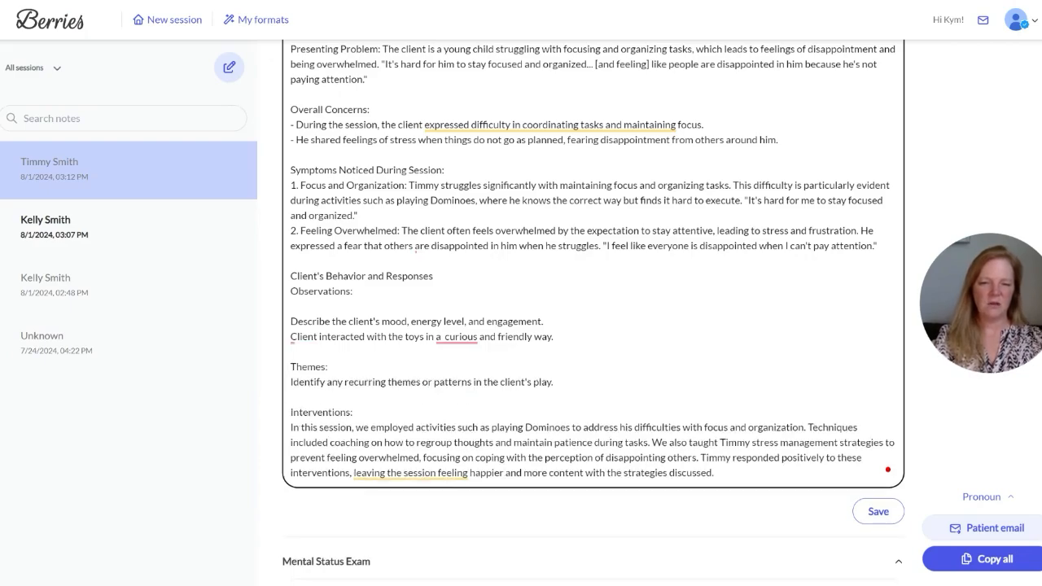
{"action": "left_click", "coordinate": [554, 382]}
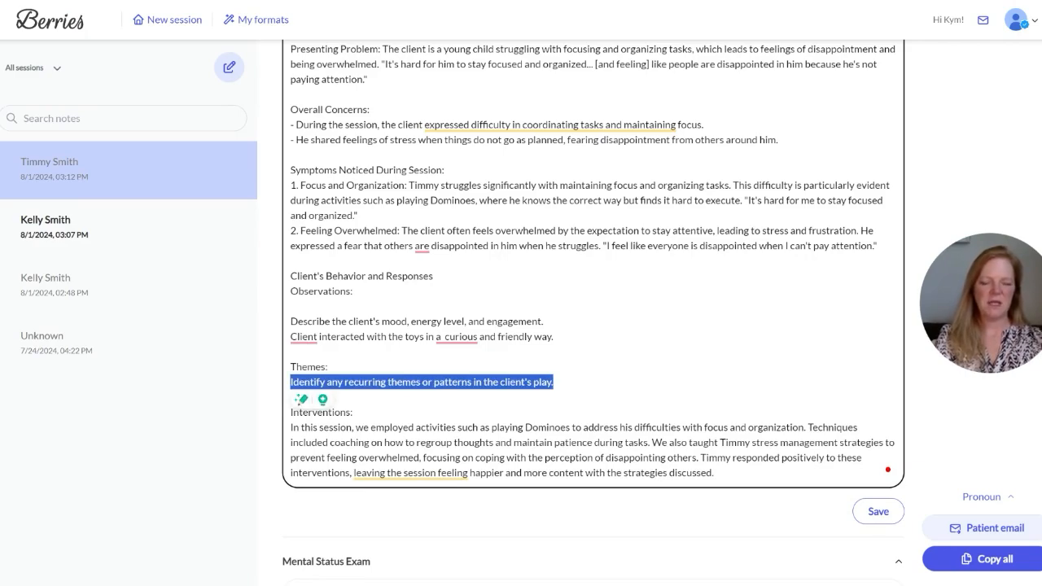
{"action": "type", "text": "tends to get"}
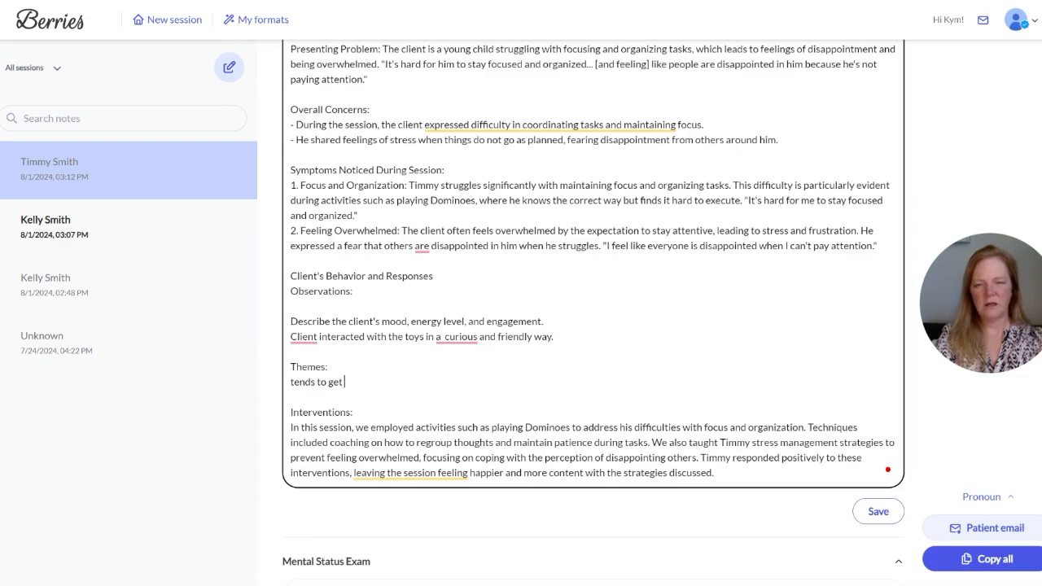
{"action": "type", "text": "frustrated when losing at games we are playing. Played Dominos during session."}
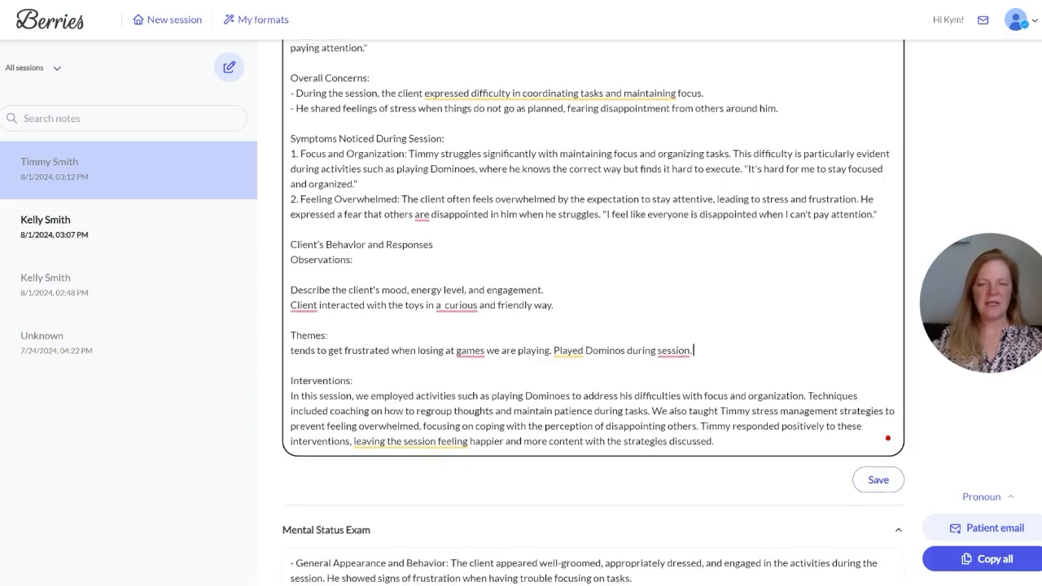
{"action": "scroll", "scroll_direction": "down", "scroll_amount": 3}
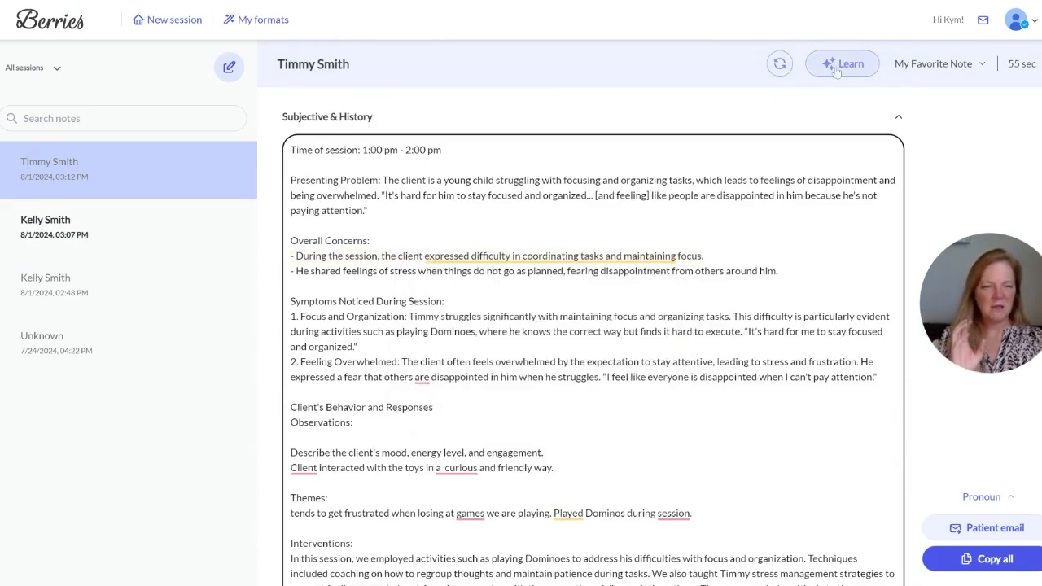
Step: Save the edited note's style and formatting as a format named 'Play Therapy Format'
{"action": "left_click", "coordinate": [841, 63]}
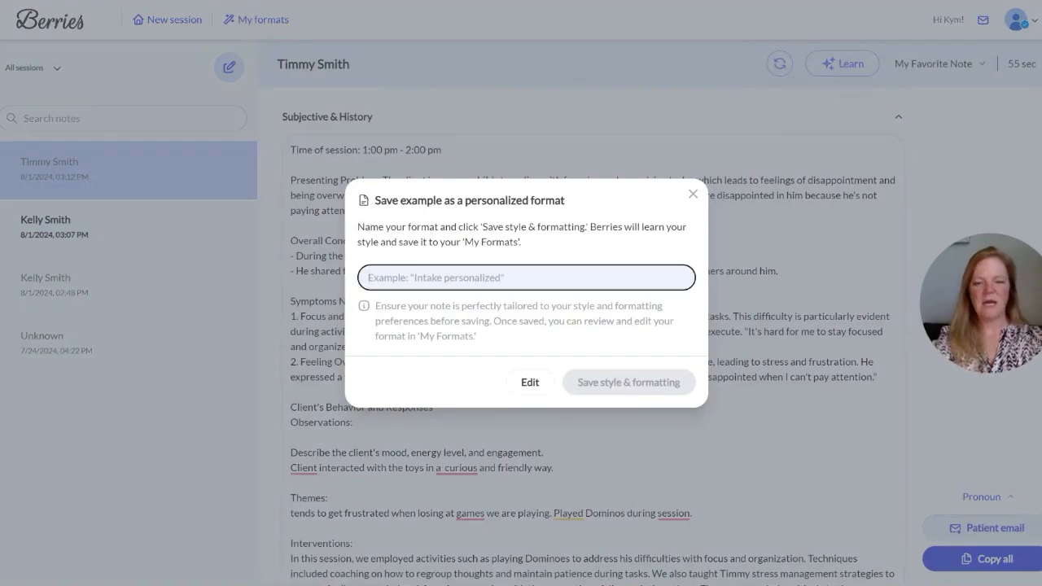
{"action": "type", "text": "Play Therapy Format"}
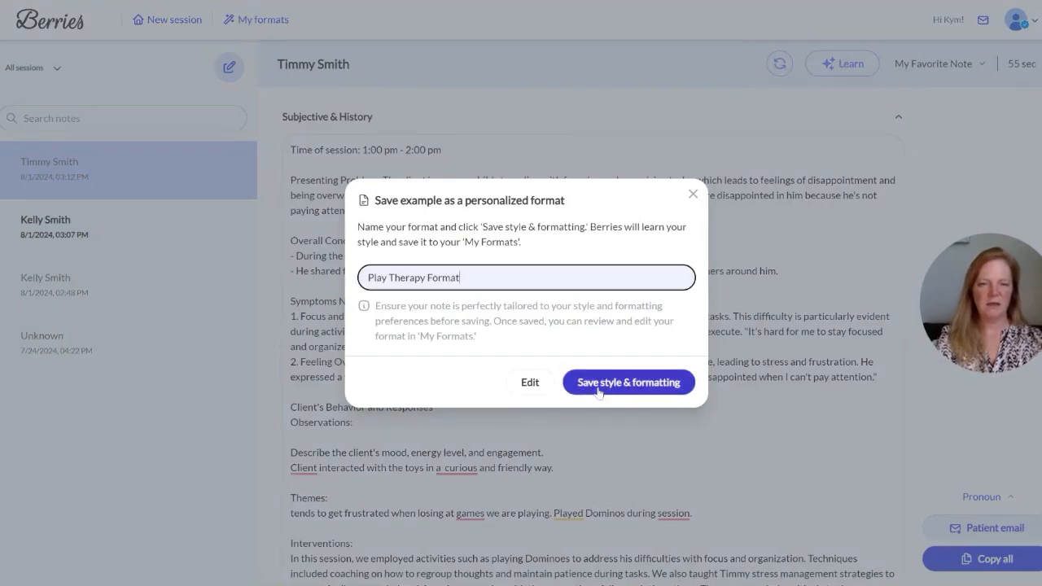
{"action": "left_click", "coordinate": [629, 382]}
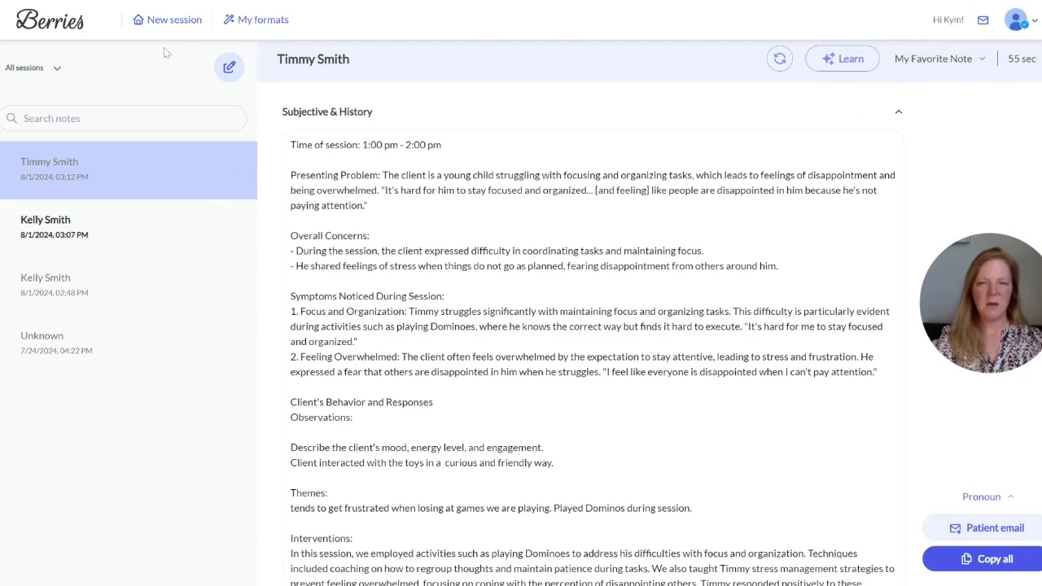
{"action": "left_click", "coordinate": [166, 18]}
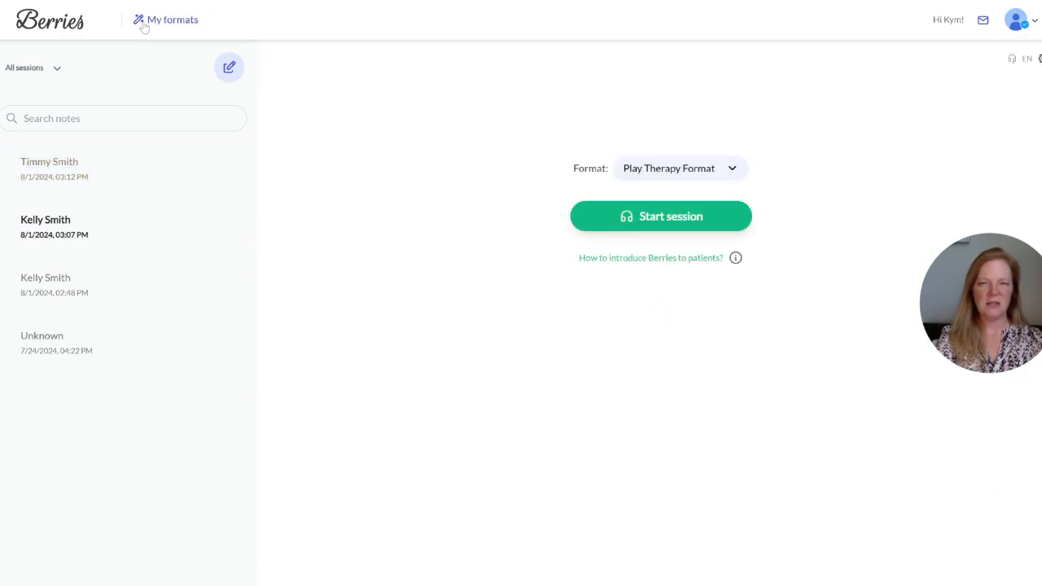
{"action": "mouse_move", "coordinate": [479, 213]}
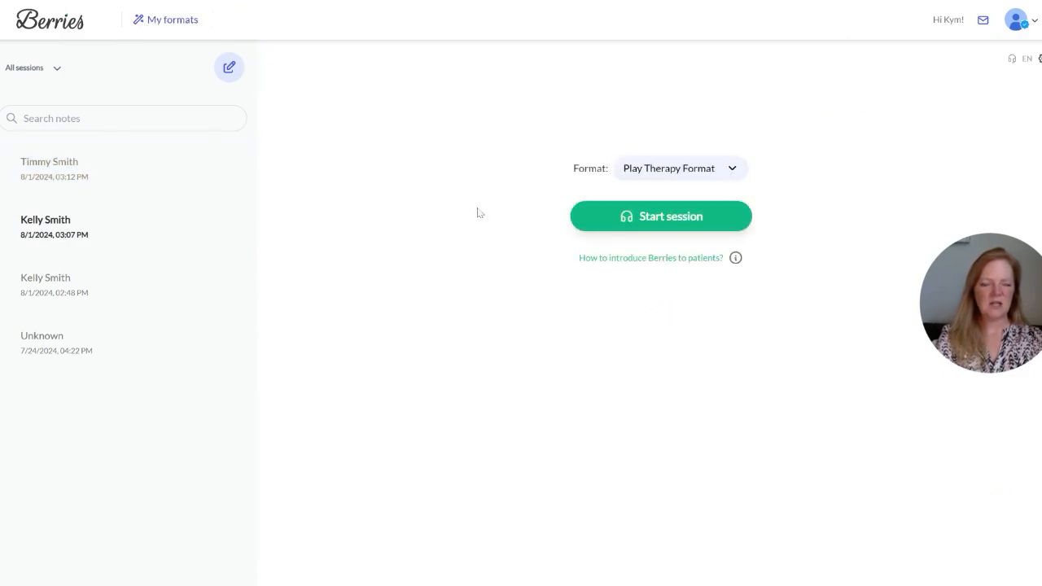
{"action": "left_click", "coordinate": [680, 167]}
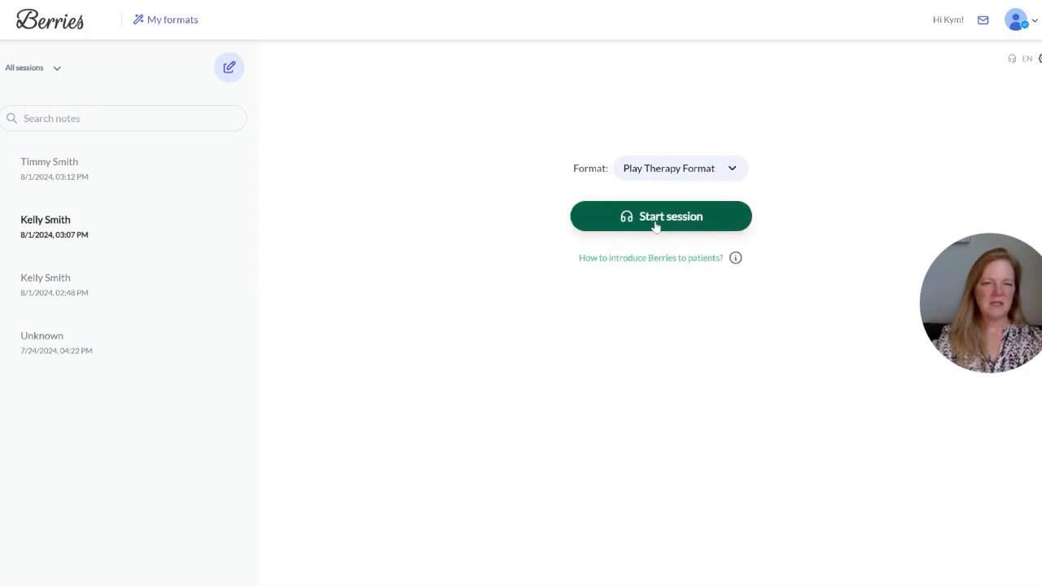
{"action": "left_click", "coordinate": [661, 216]}
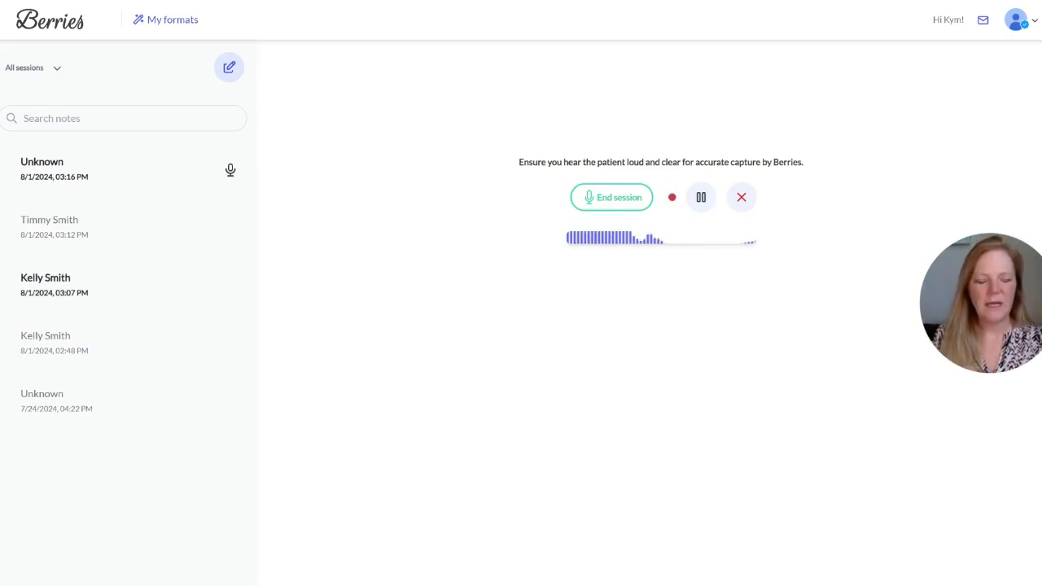
{"action": "left_click", "coordinate": [612, 197]}
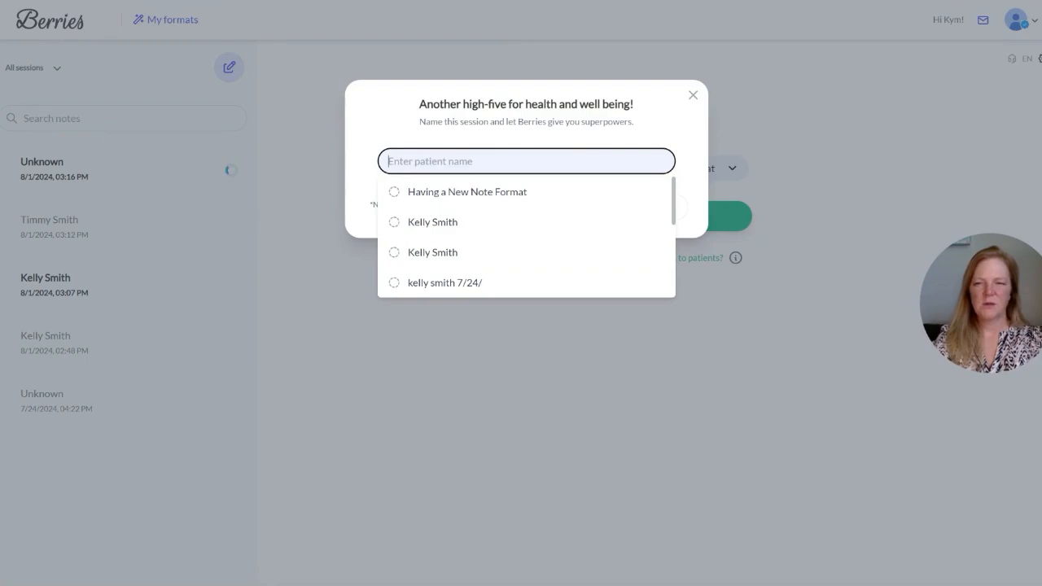
{"action": "type", "text": "Timm"}
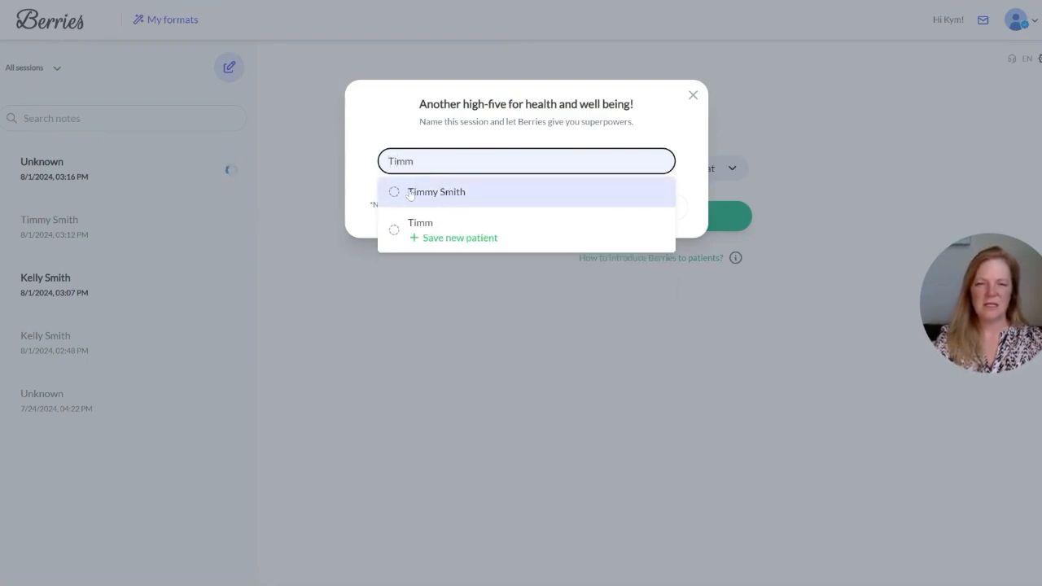
{"action": "left_click", "coordinate": [436, 191]}
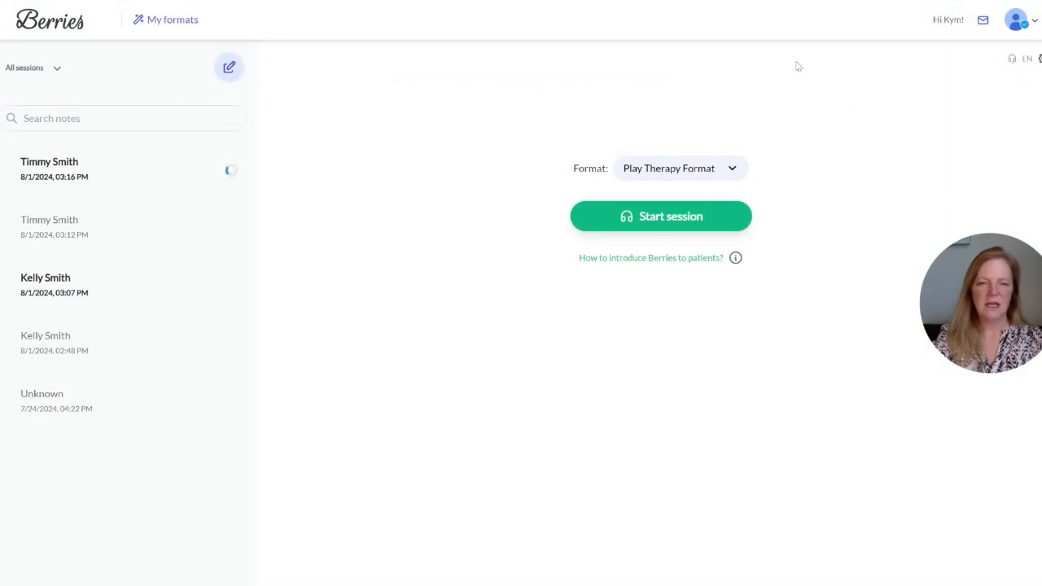
{"action": "mouse_move", "coordinate": [317, 286]}
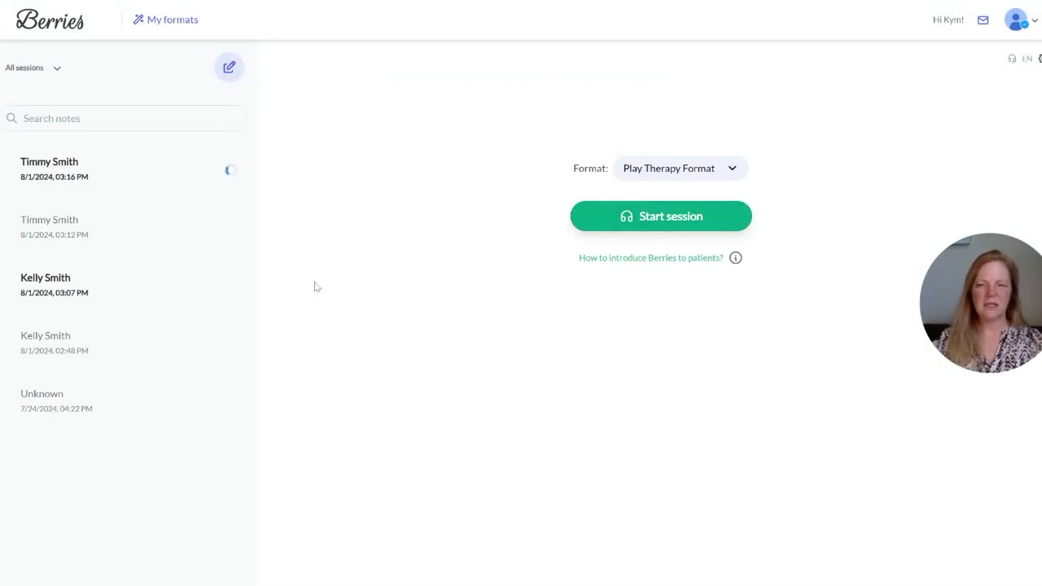
{"action": "mouse_move", "coordinate": [366, 297]}
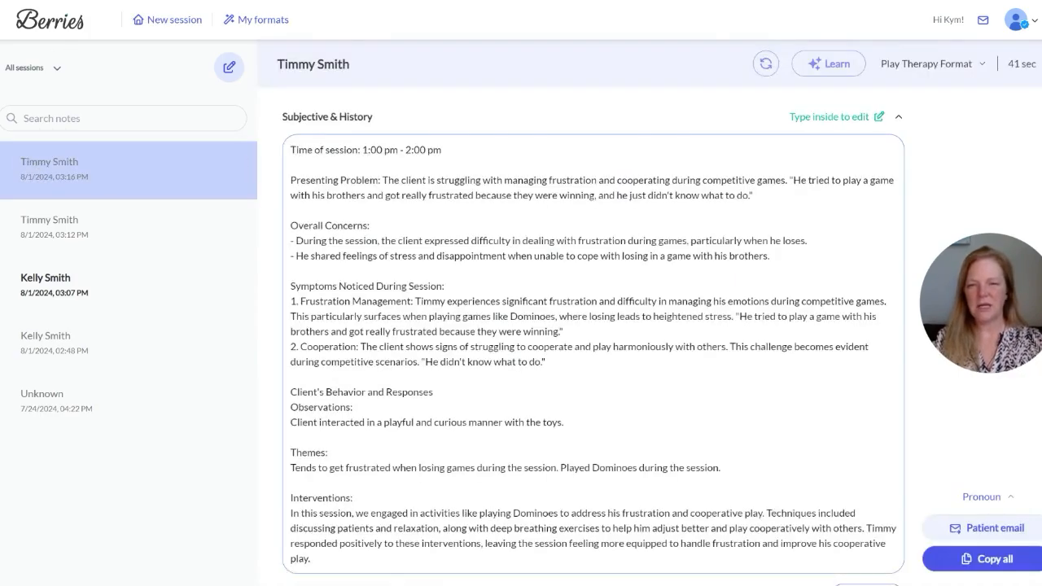
Step: Review the note's Client's Behavior and Responses section, then view My formats
{"action": "scroll", "scroll_direction": "down", "scroll_amount": 3}
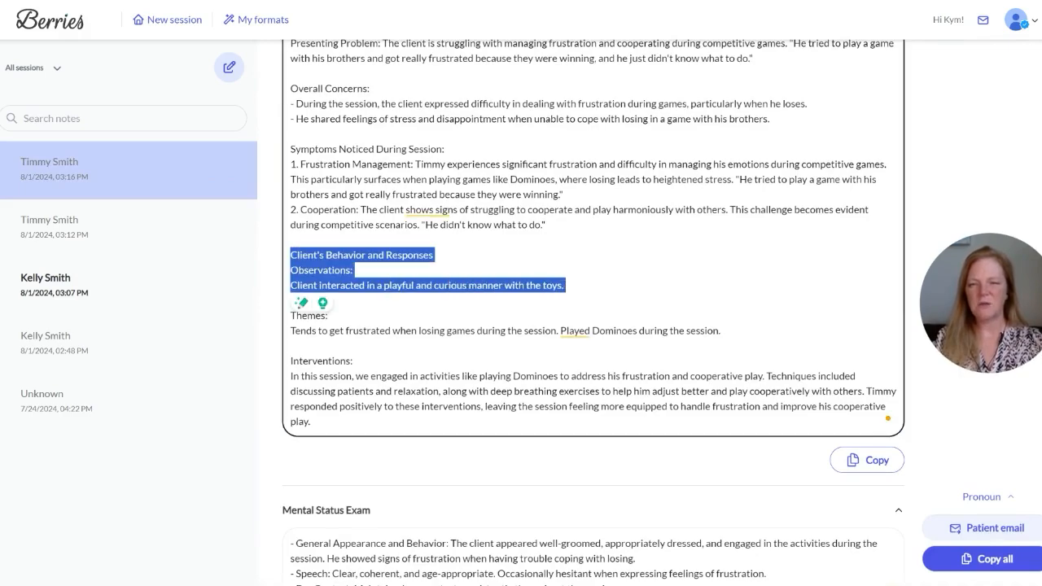
{"action": "left_click", "coordinate": [434, 285]}
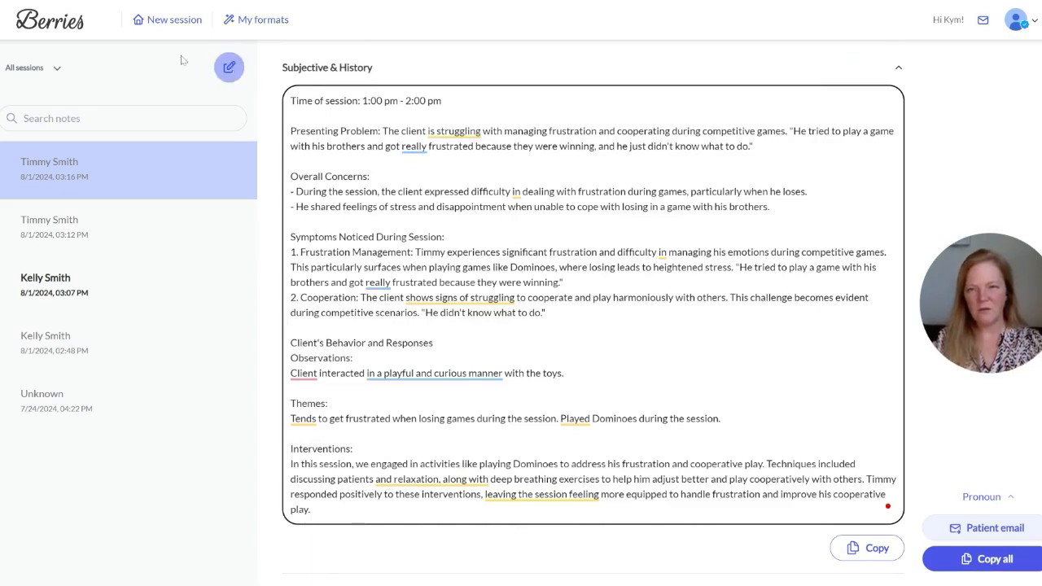
{"action": "left_click", "coordinate": [262, 19]}
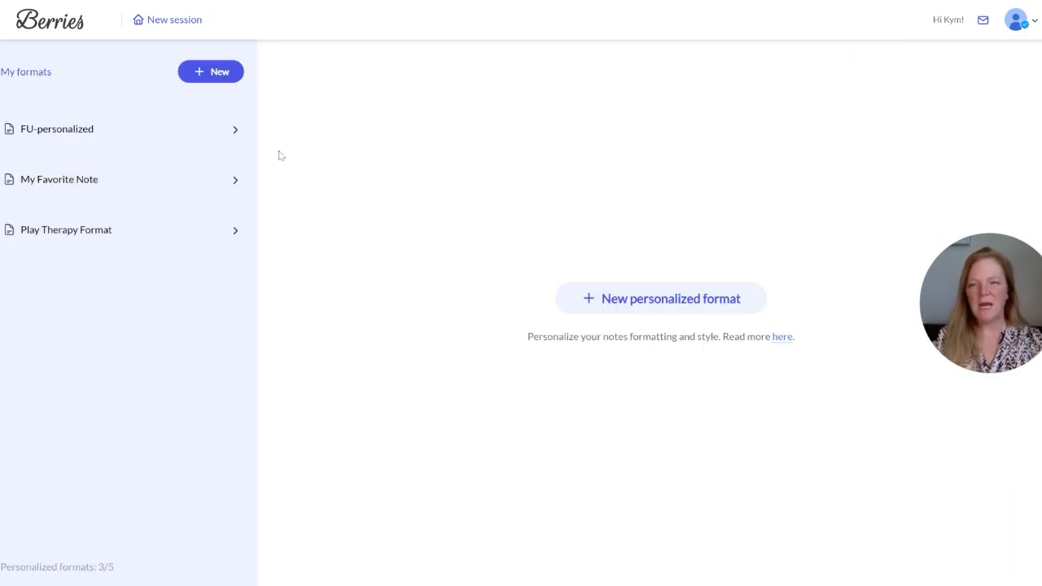
Step: Open the My Favorite Note format, review it, and confirm saving it
{"action": "left_click", "coordinate": [60, 179]}
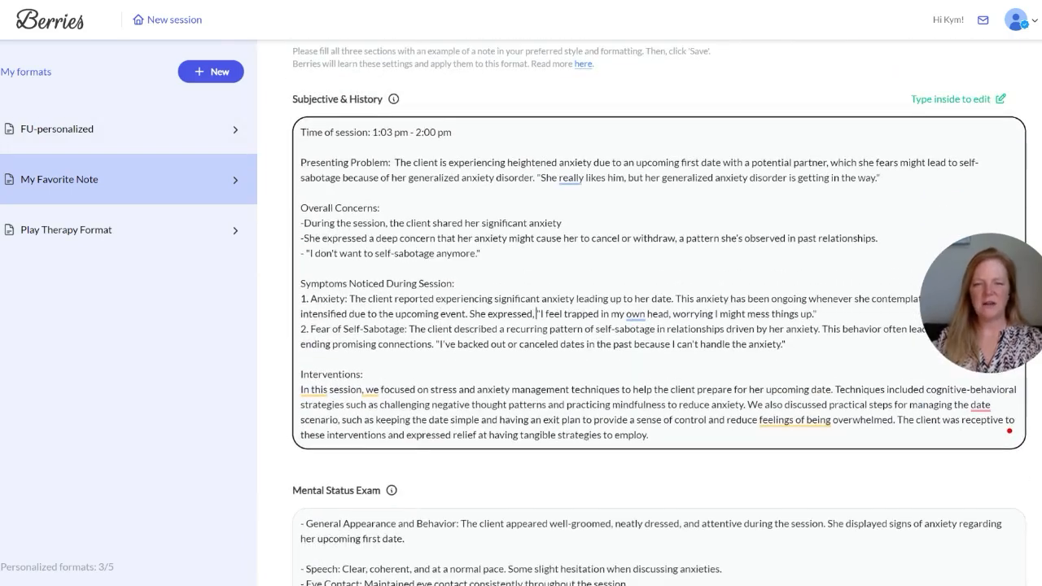
{"action": "scroll", "scroll_direction": "down", "scroll_amount": 3}
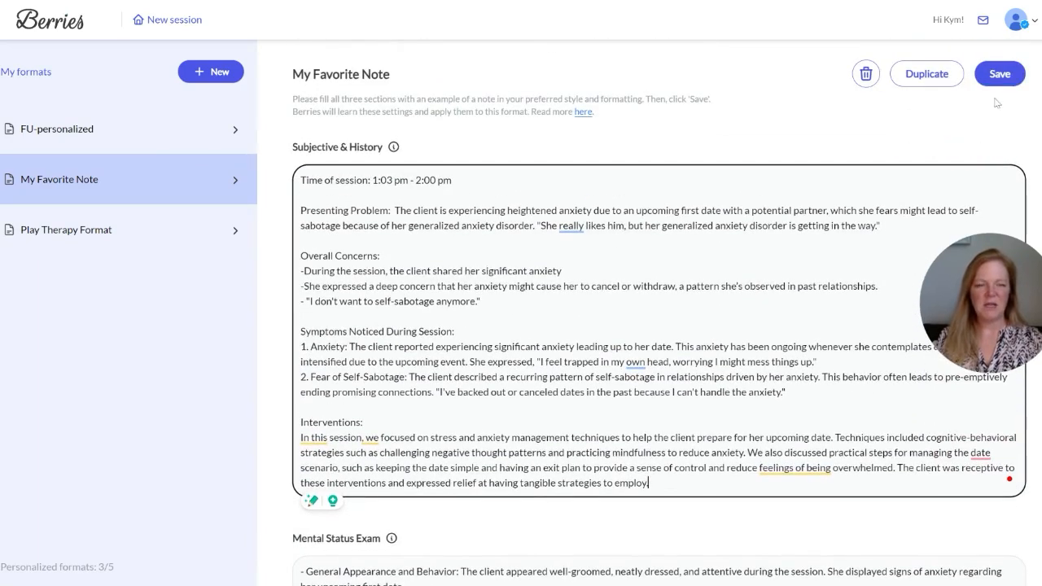
{"action": "left_click", "coordinate": [1000, 73]}
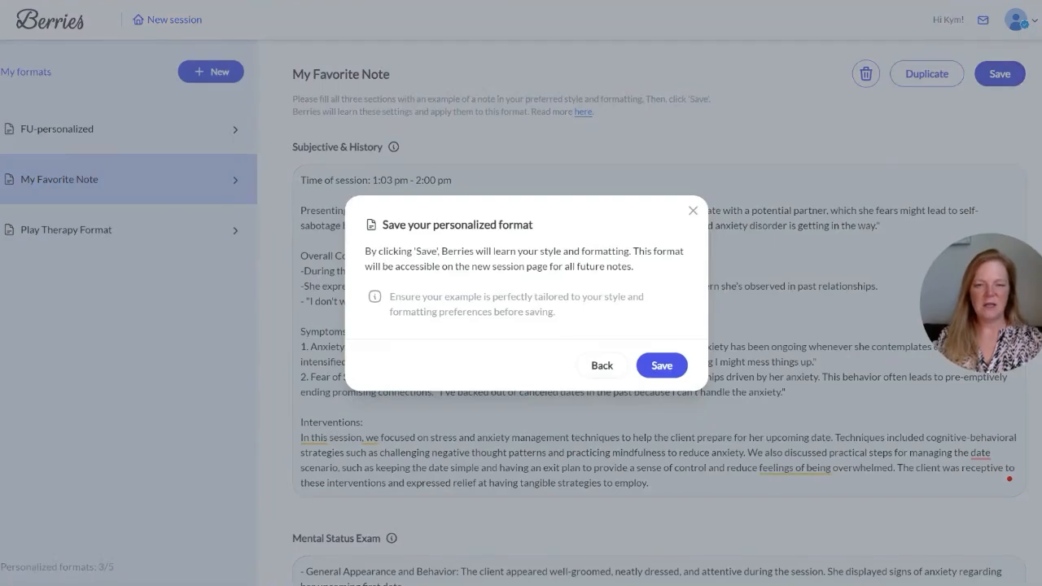
{"action": "left_click_drag", "start_coordinate": [379, 250], "coordinate": [634, 267]}
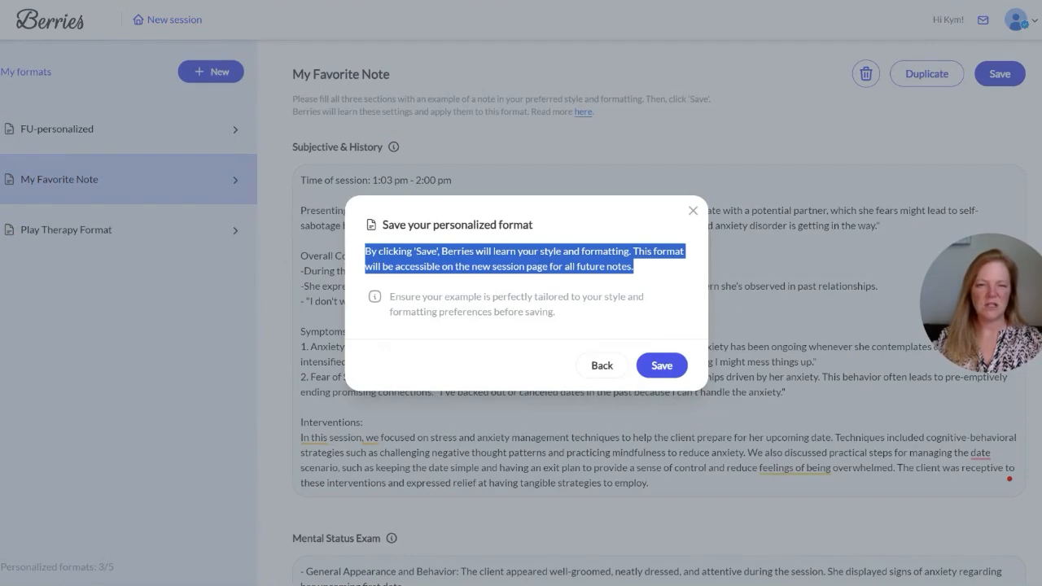
{"action": "mouse_move", "coordinate": [662, 365]}
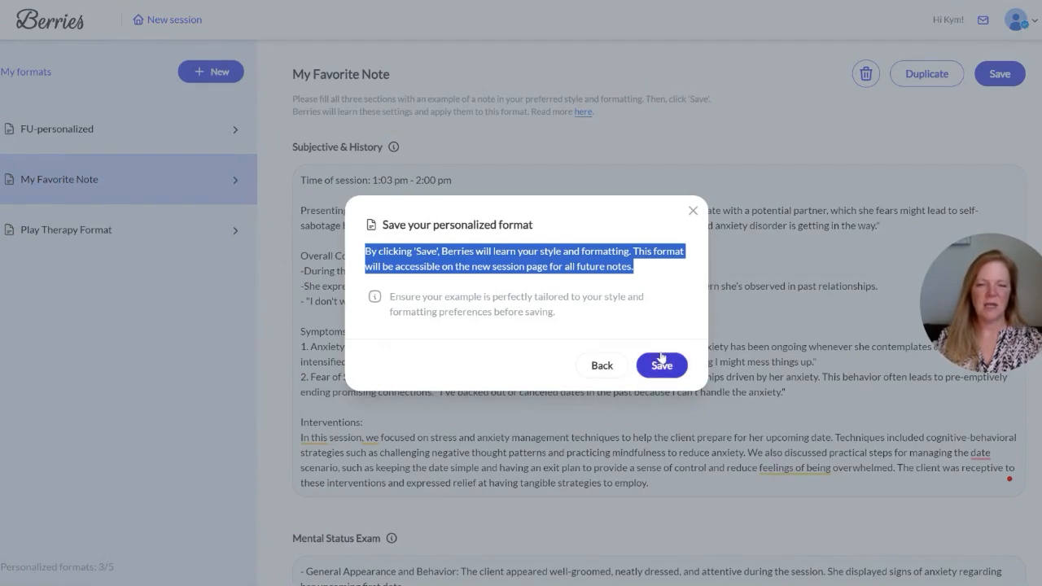
{"action": "left_click", "coordinate": [661, 365]}
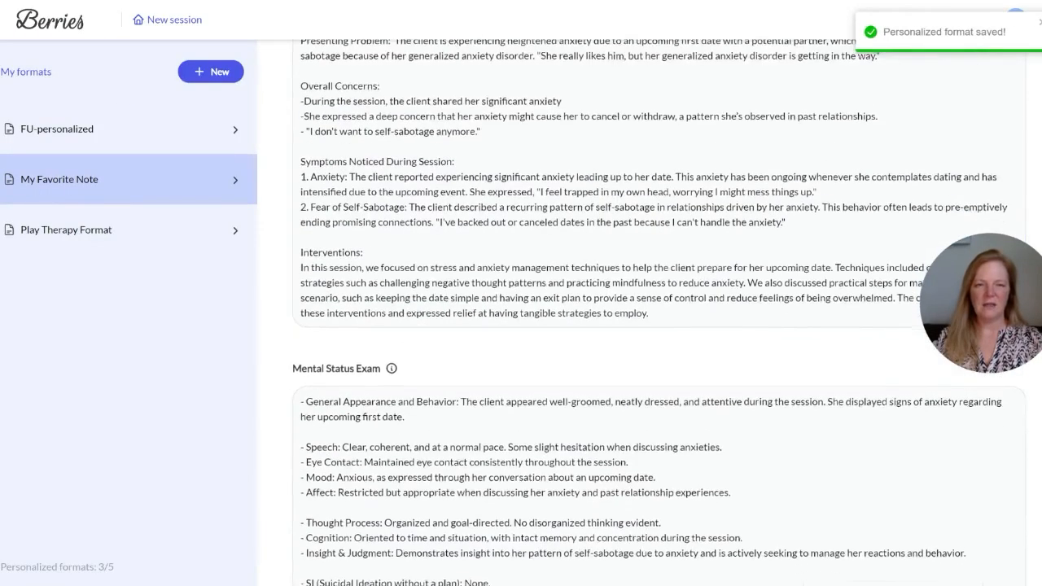